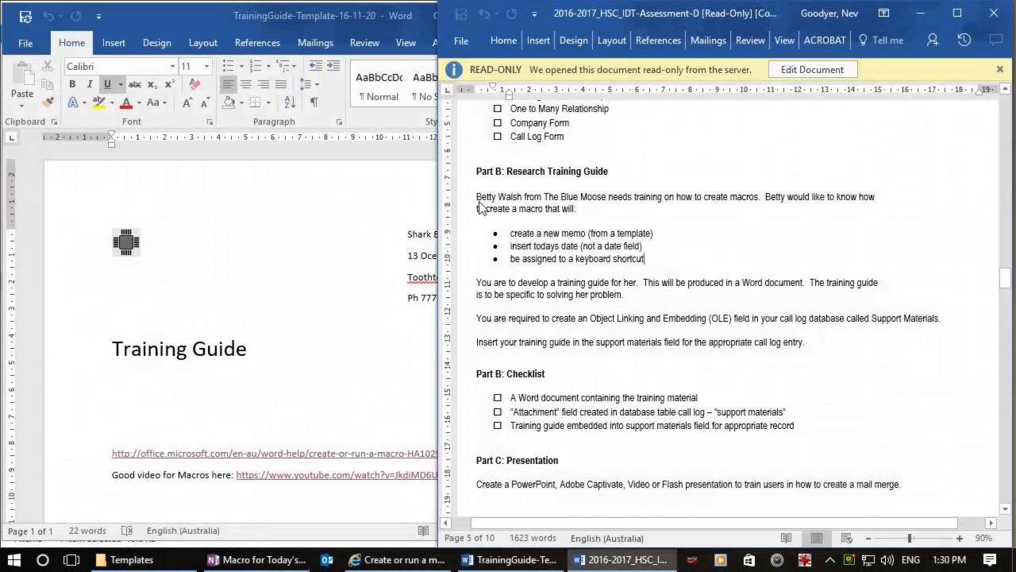
- Highlight the Research Training Guide task description and its requirement to insert today's date
{"action": "left_click_drag", "start_coordinate": [476, 197], "coordinate": [644, 259]}
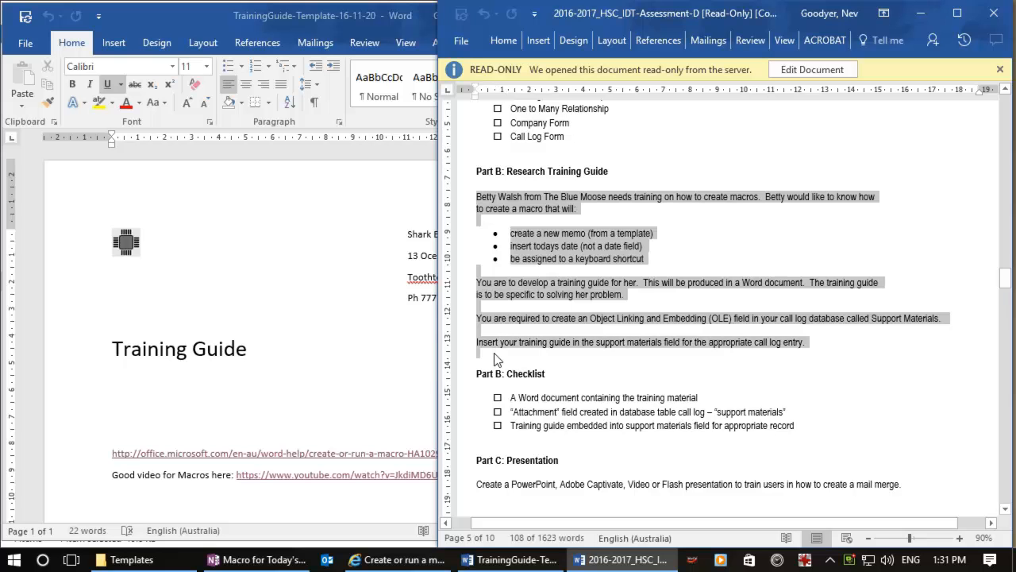
{"action": "mouse_move", "coordinate": [556, 262]}
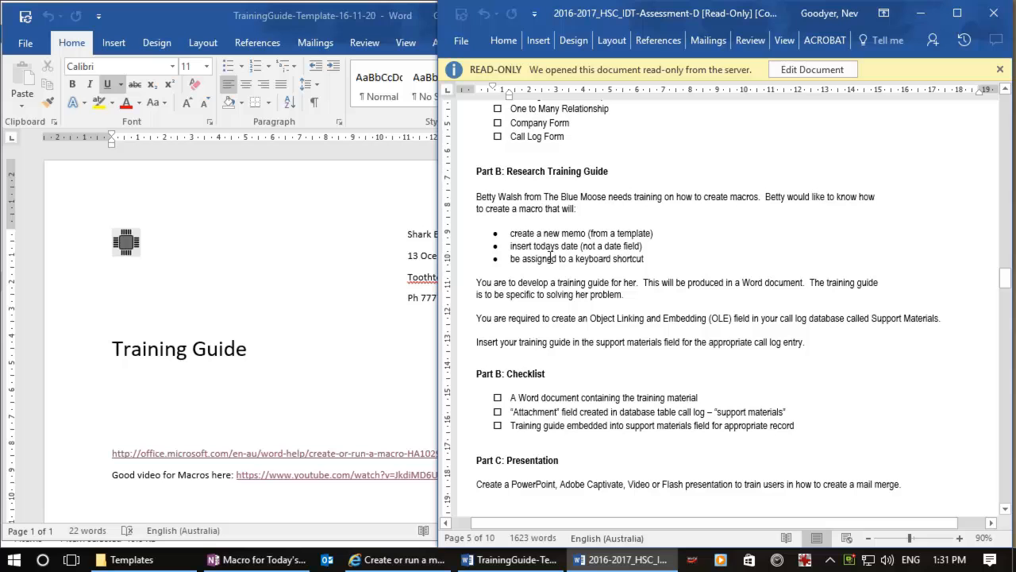
{"action": "left_click_drag", "start_coordinate": [561, 259], "coordinate": [645, 259]}
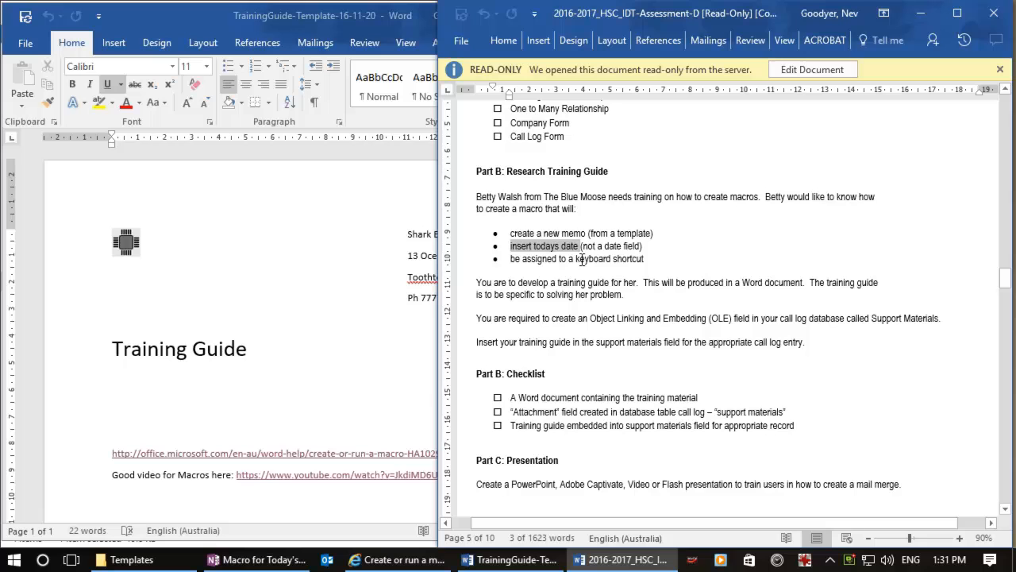
{"action": "mouse_move", "coordinate": [537, 314]}
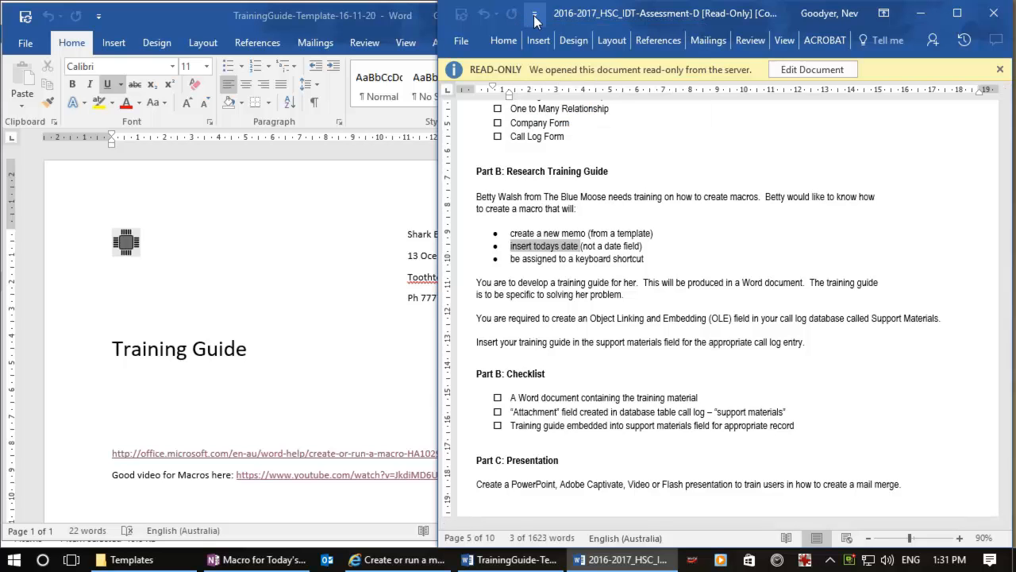
{"action": "left_click", "coordinate": [534, 14]}
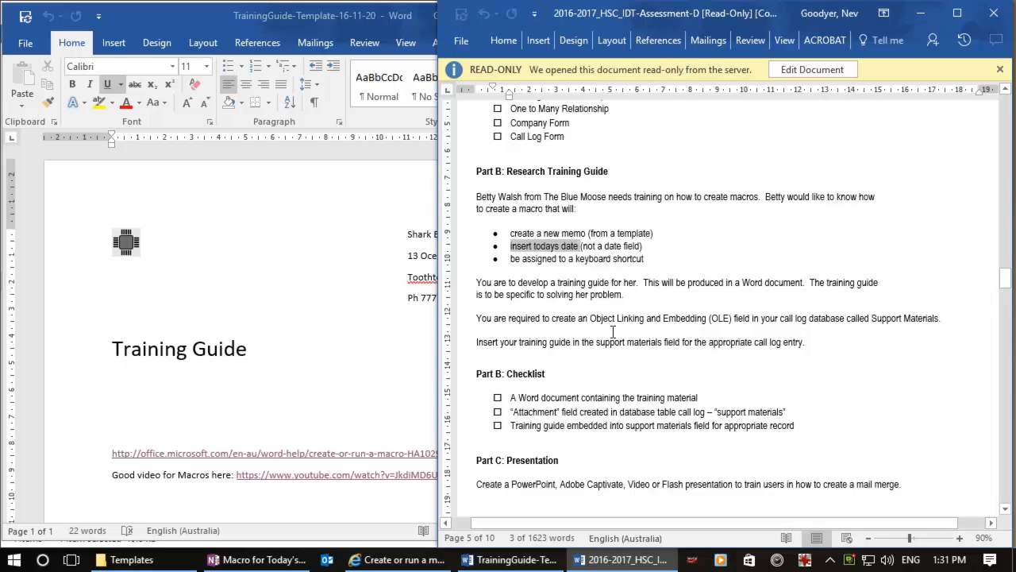
{"action": "mouse_move", "coordinate": [308, 350]}
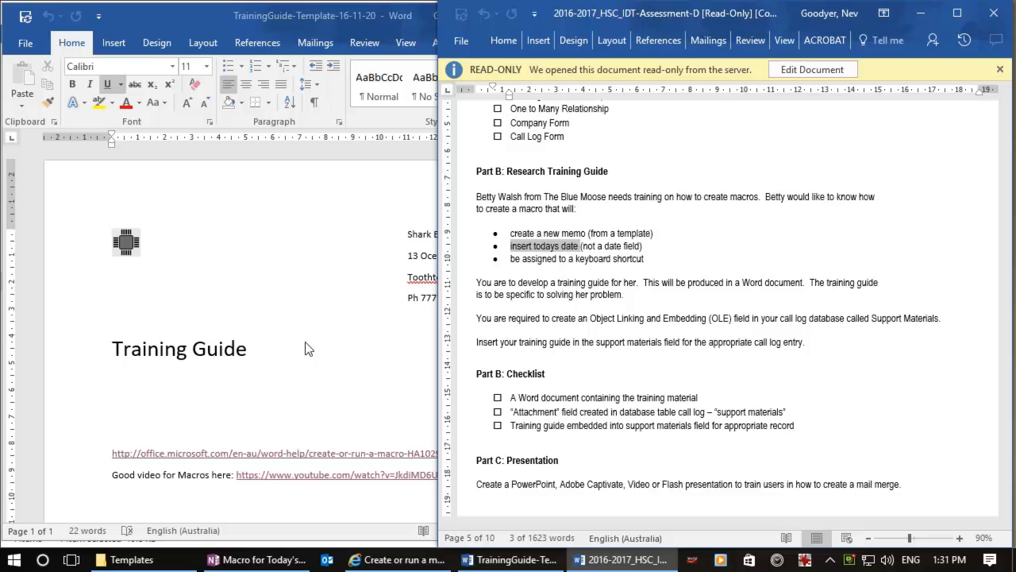
- Review the TrainingGuide template files in the Templates folder, then return to the training guide document
{"action": "left_click", "coordinate": [130, 559]}
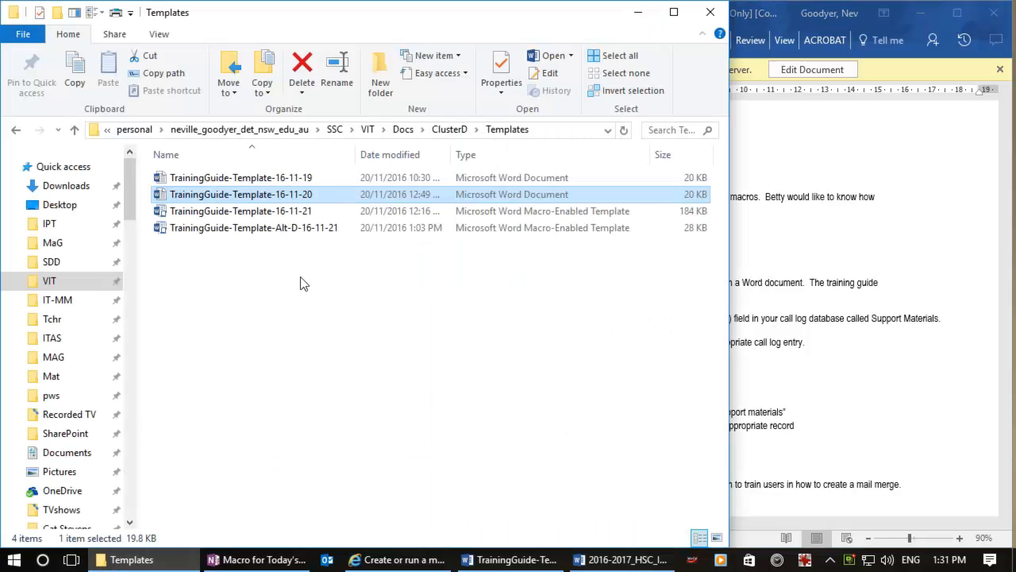
{"action": "mouse_move", "coordinate": [299, 206]}
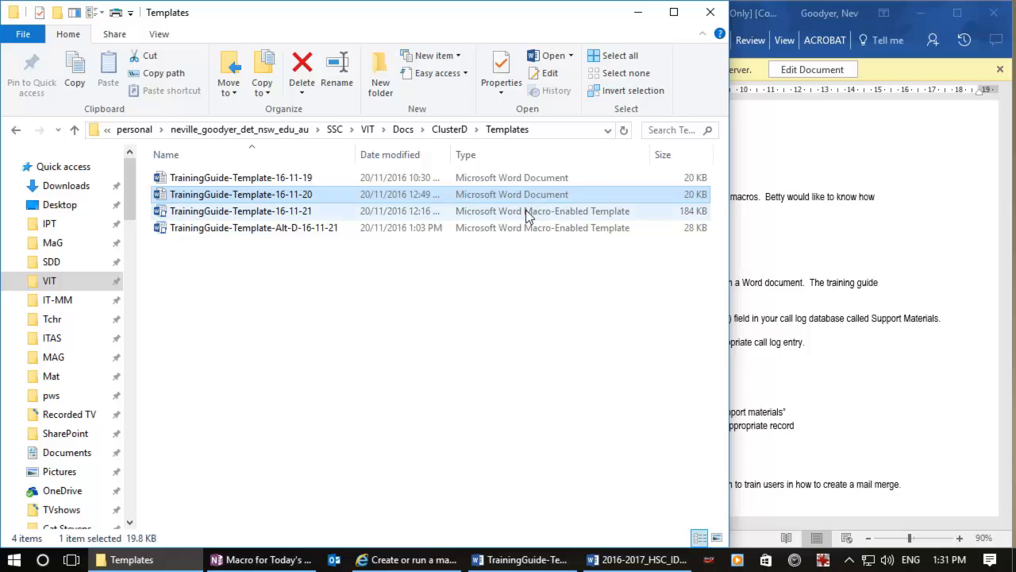
{"action": "mouse_move", "coordinate": [543, 216]}
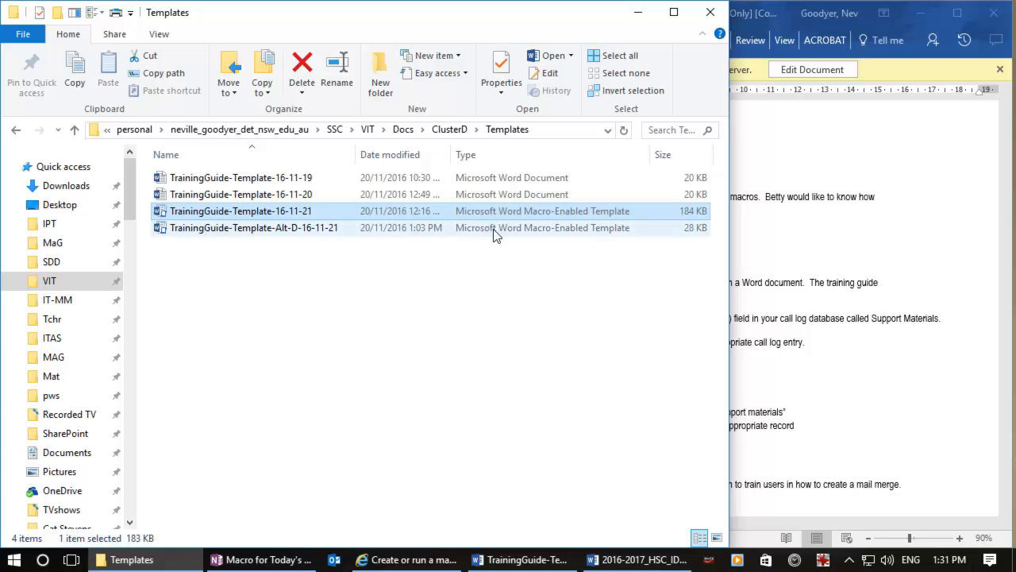
{"action": "left_click", "coordinate": [253, 228]}
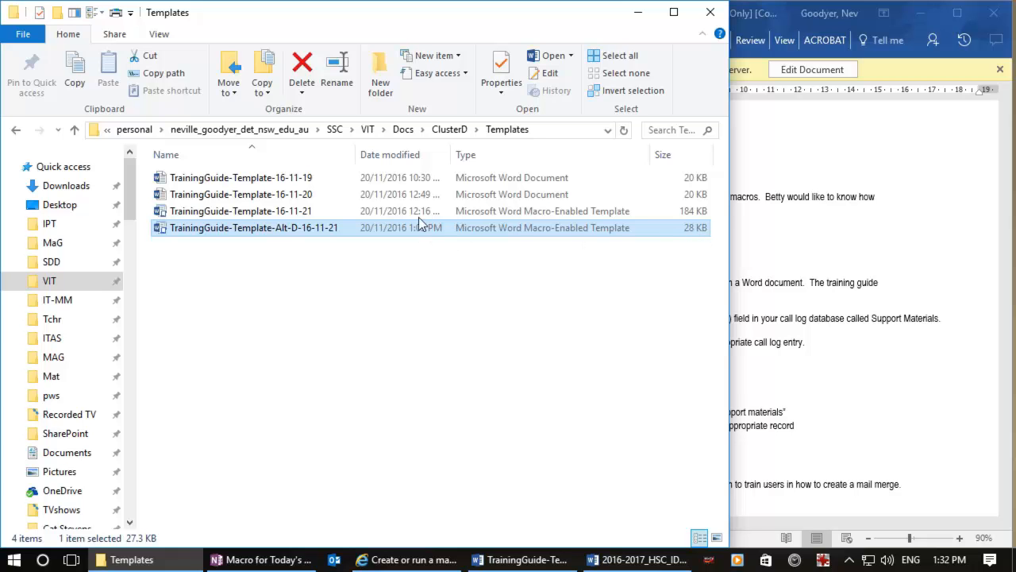
{"action": "left_click", "coordinate": [240, 194]}
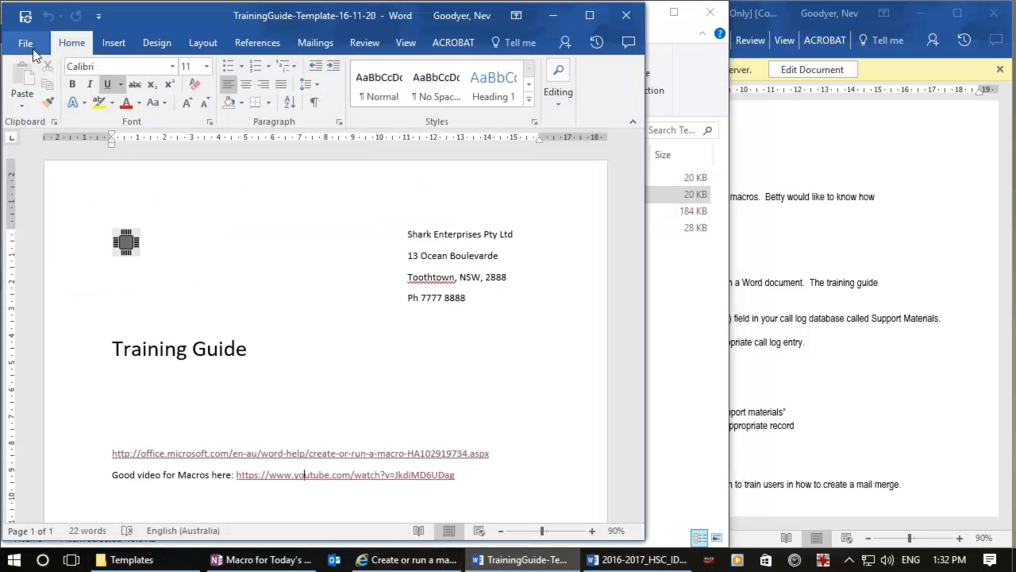
- Save the guide on this PC as Word Macro-Enabled Template TrainingGuide-Template-16-11-24.dotm
{"action": "left_click", "coordinate": [25, 42]}
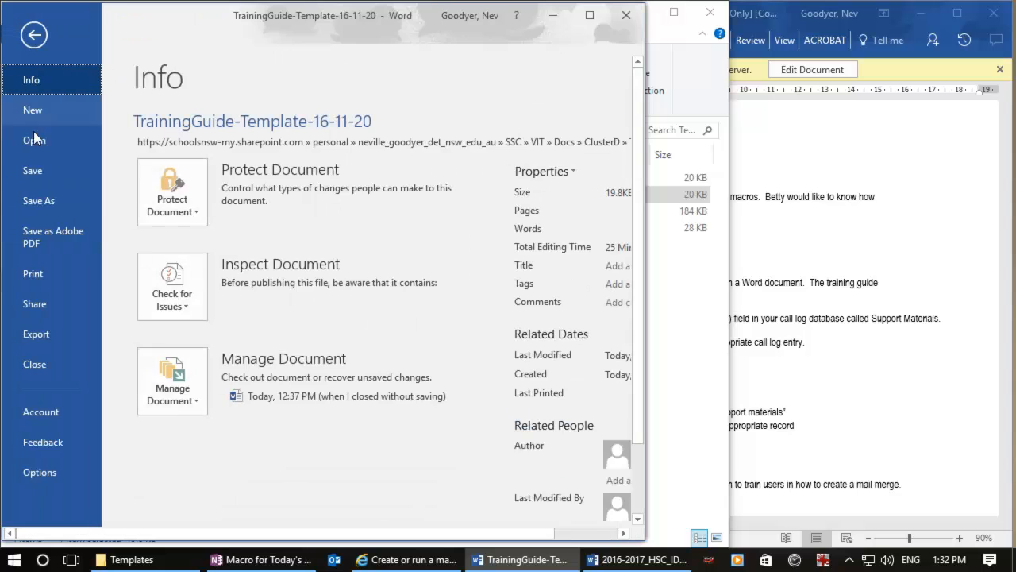
{"action": "left_click", "coordinate": [38, 200]}
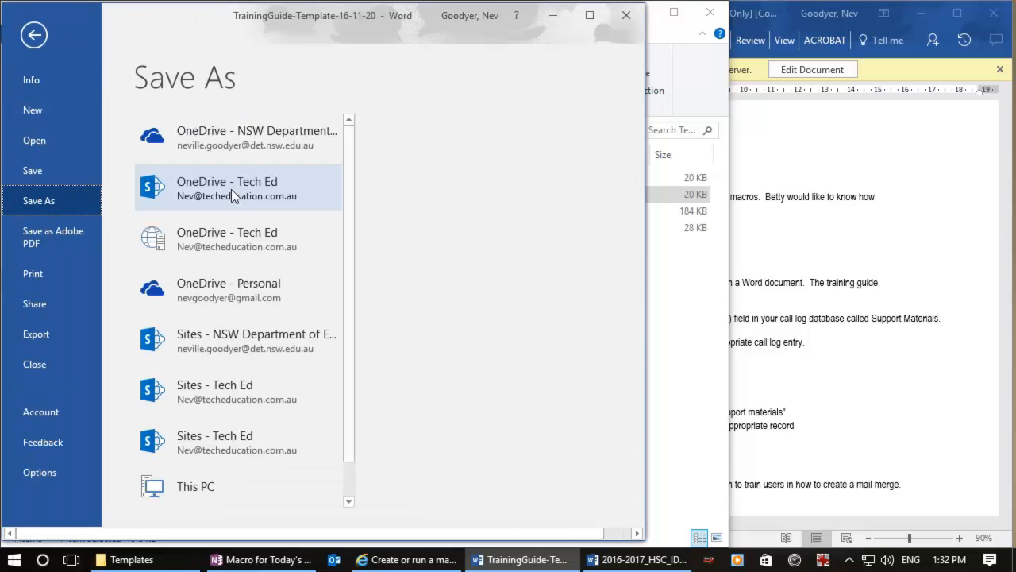
{"action": "left_click", "coordinate": [236, 187]}
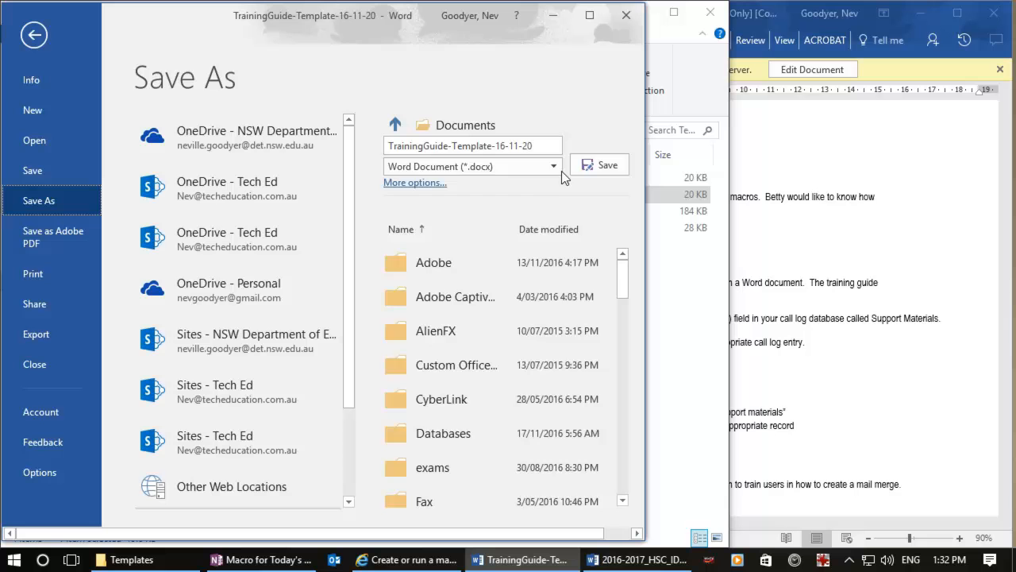
{"action": "left_click", "coordinate": [553, 167]}
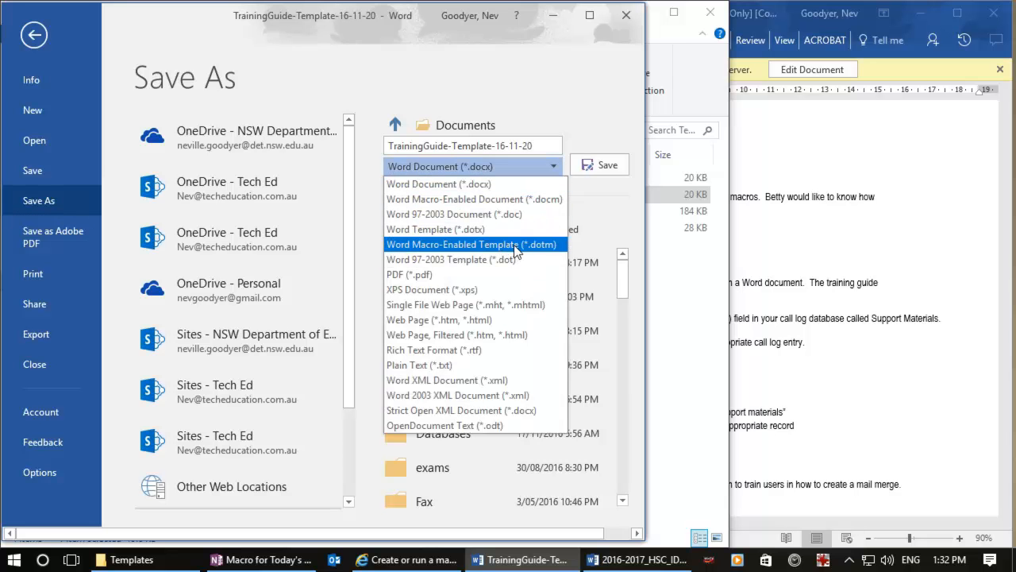
{"action": "left_click", "coordinate": [473, 244]}
{"action": "type", "text": "4"}
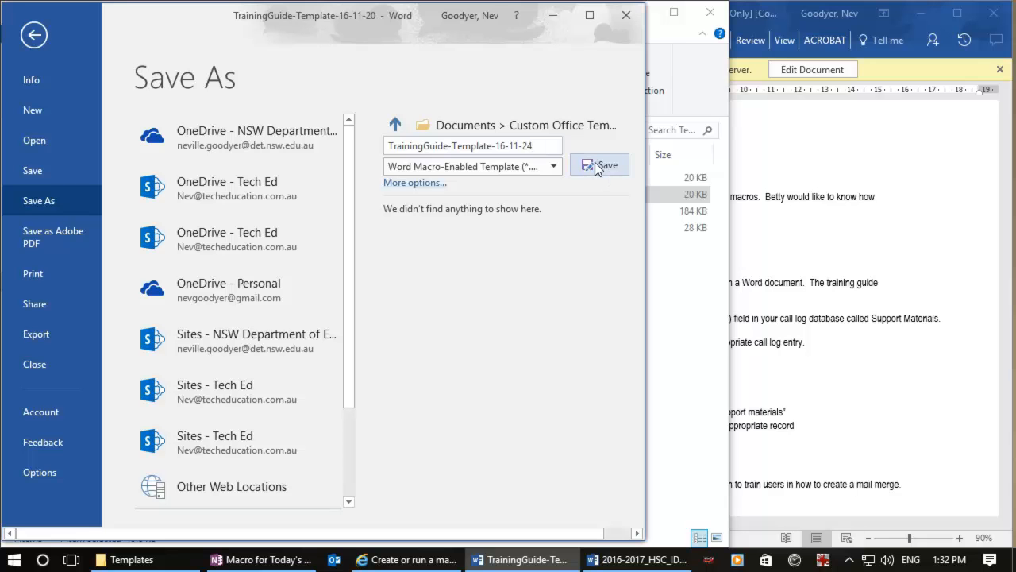
{"action": "left_click", "coordinate": [601, 164]}
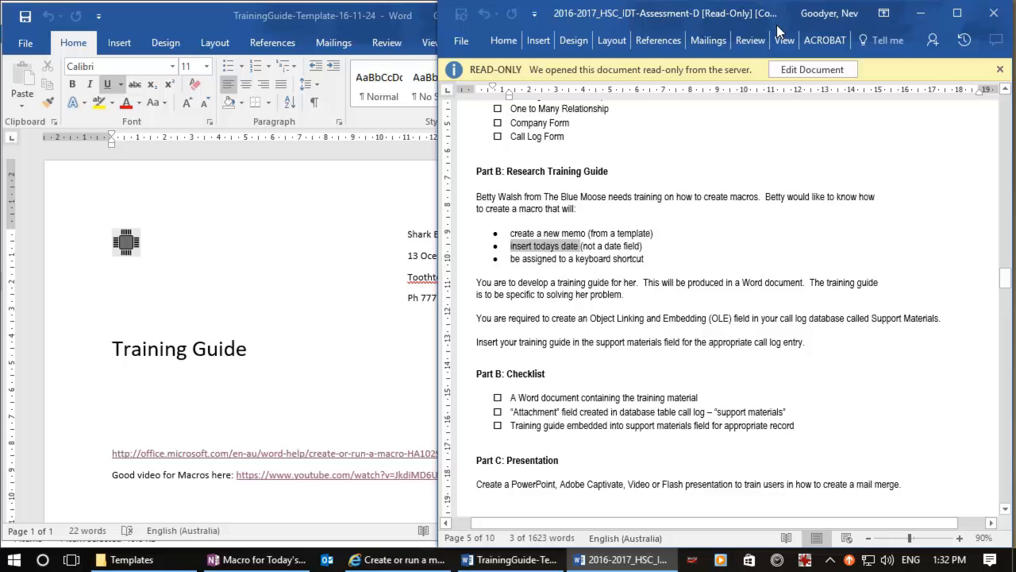
{"action": "mouse_move", "coordinate": [793, 111]}
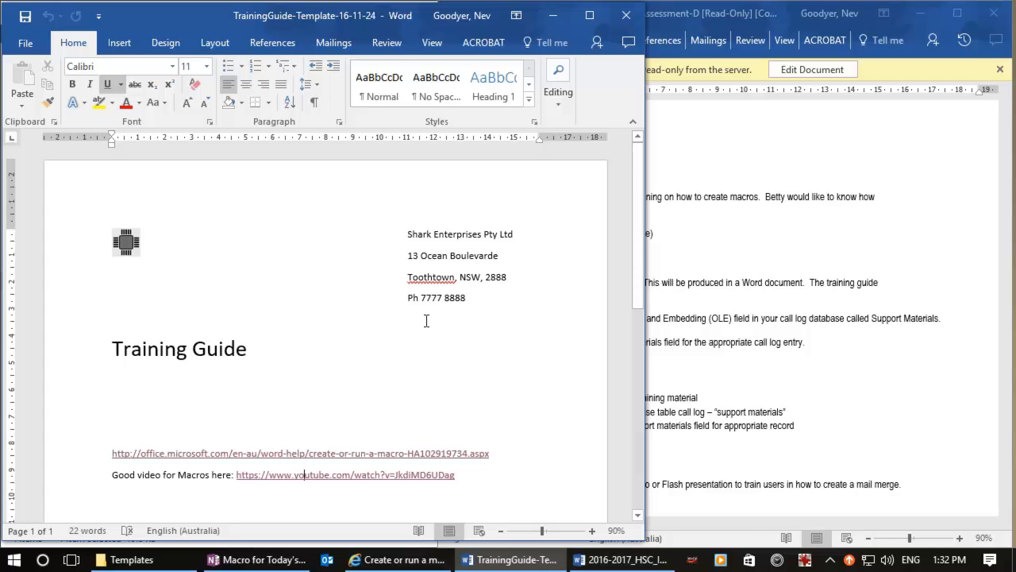
- Place the cursor below the phone number and start recording a new macro
{"action": "left_click", "coordinate": [406, 317]}
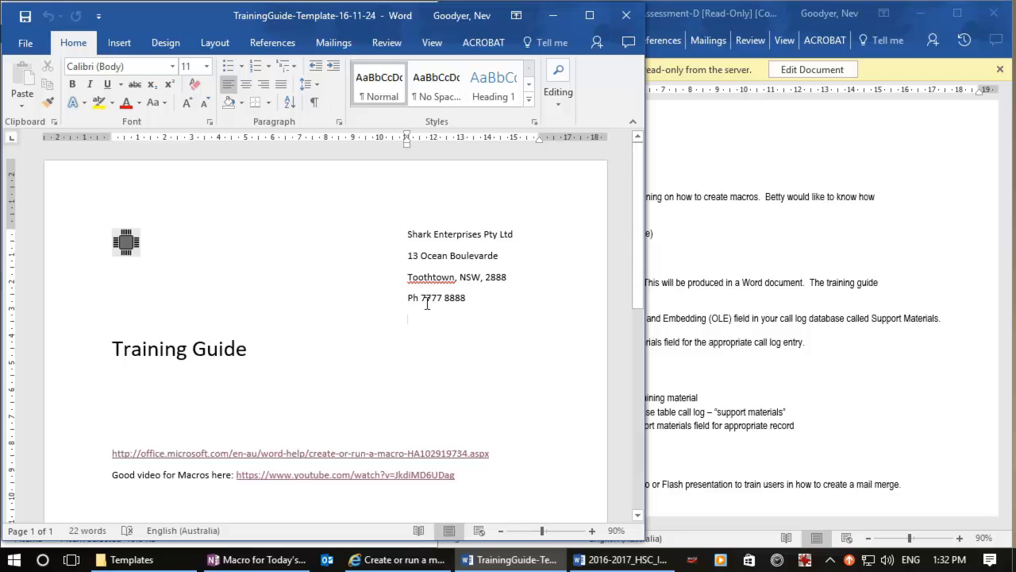
{"action": "left_click", "coordinate": [432, 41]}
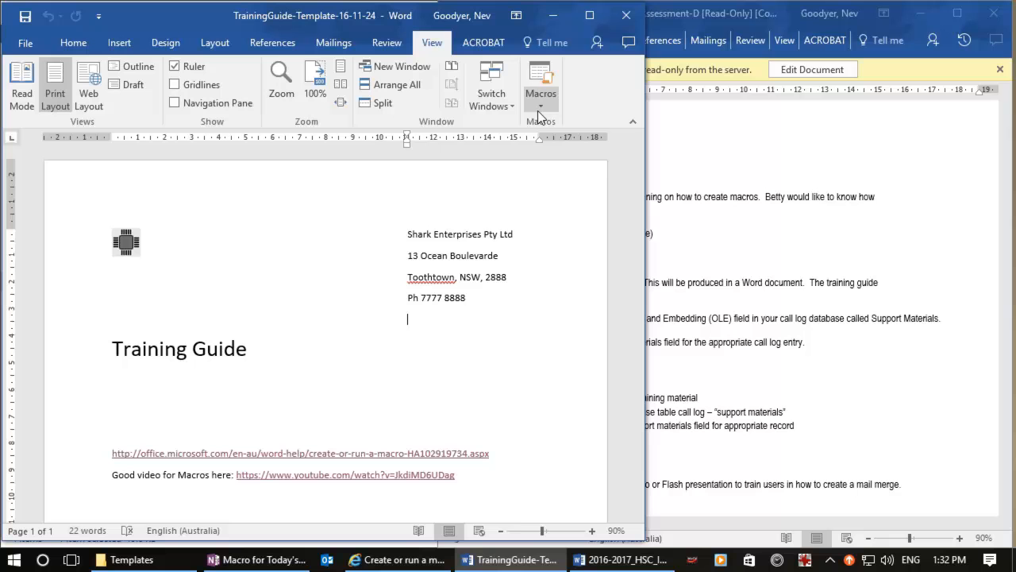
{"action": "left_click", "coordinate": [540, 92]}
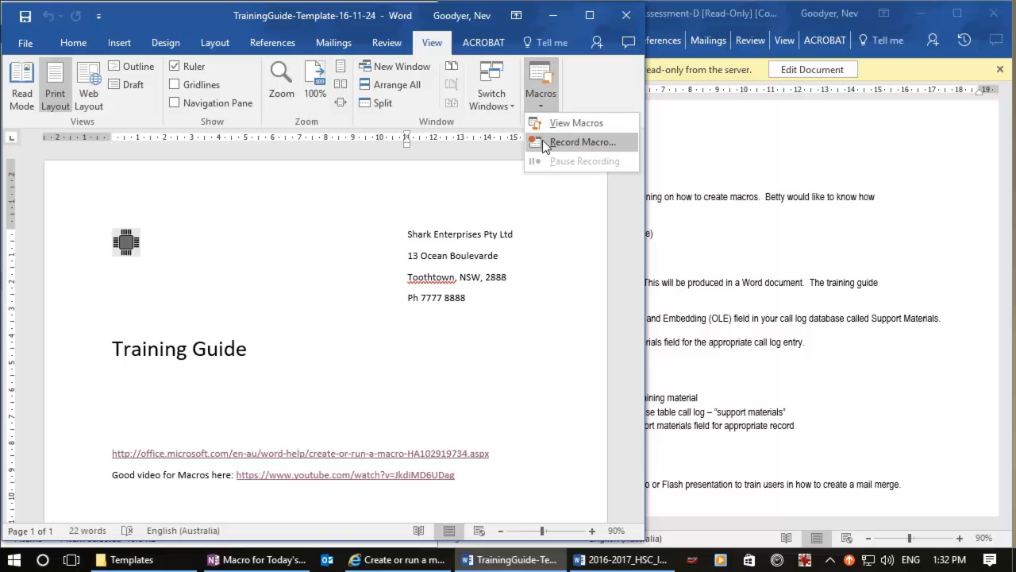
{"action": "left_click", "coordinate": [581, 142]}
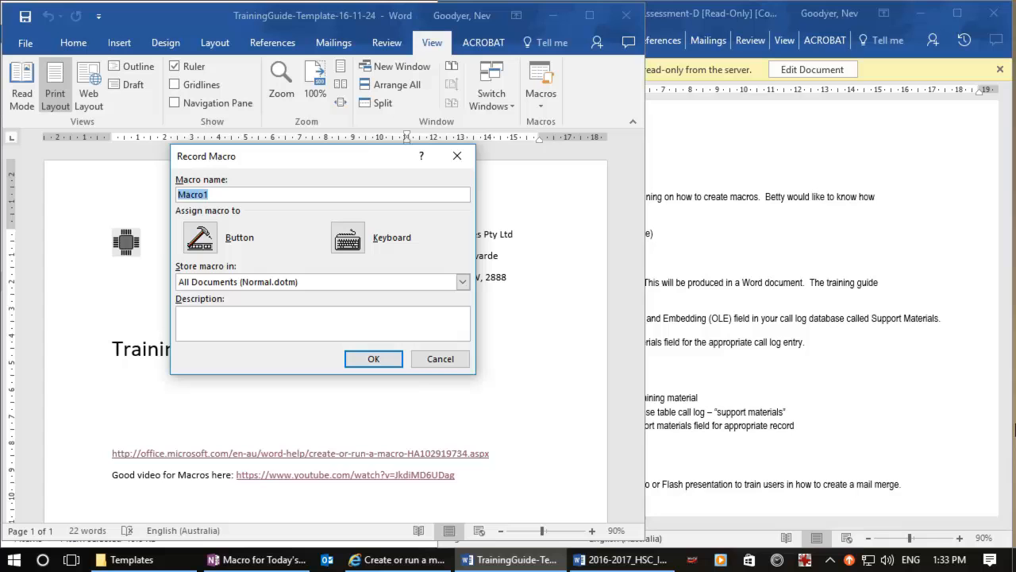
- Name the macro DateFromButton, stored in documents based on TrainingGuide-Template-16-11-24
{"action": "type", "text": "DateFr"}
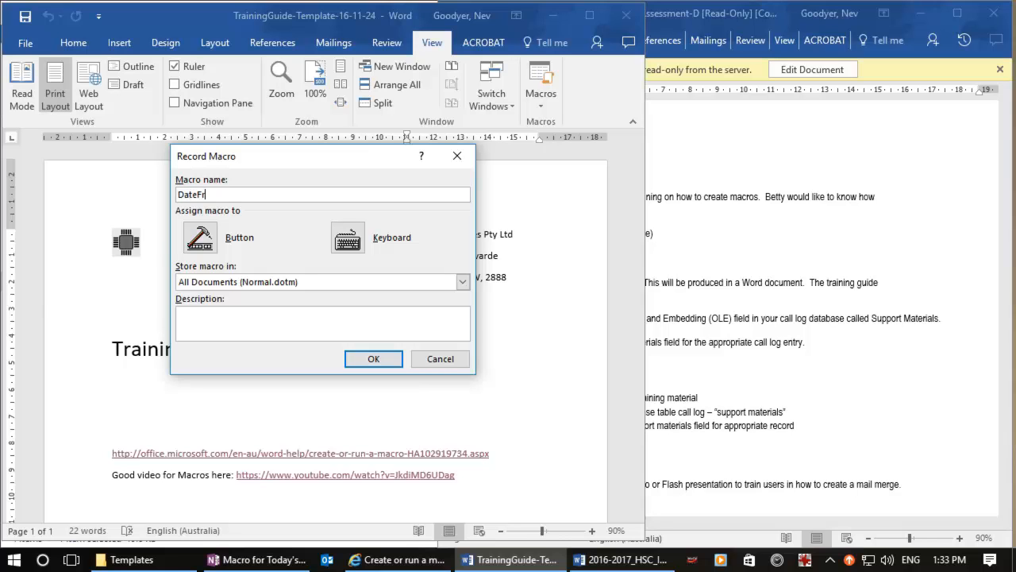
{"action": "type", "text": "om"}
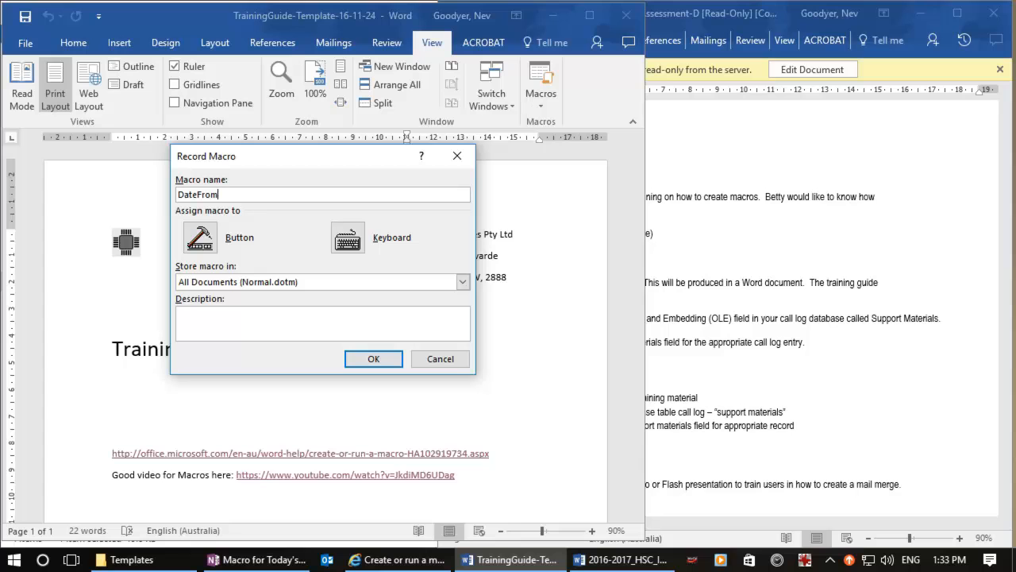
{"action": "type", "text": "Button"}
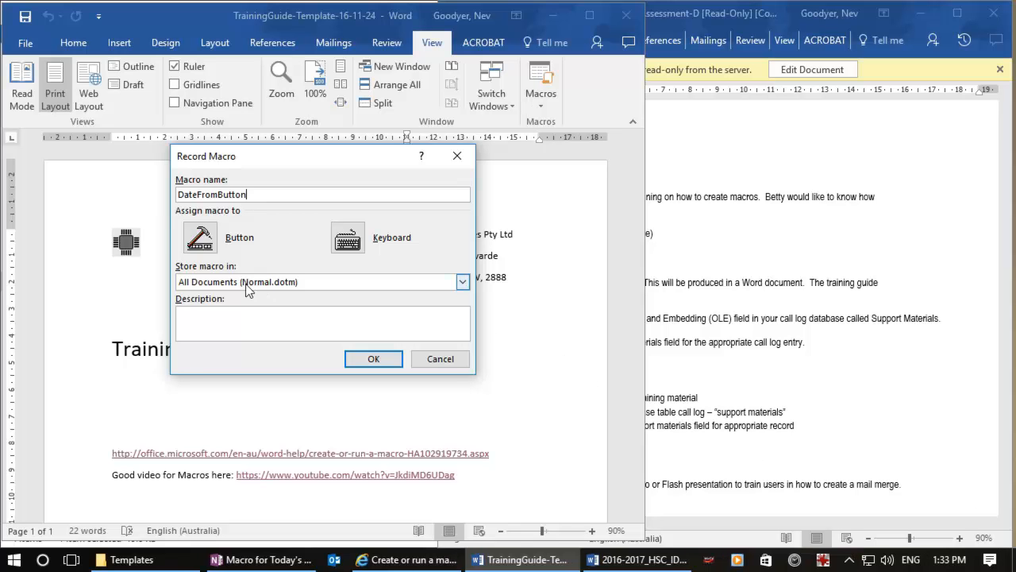
{"action": "mouse_move", "coordinate": [467, 295]}
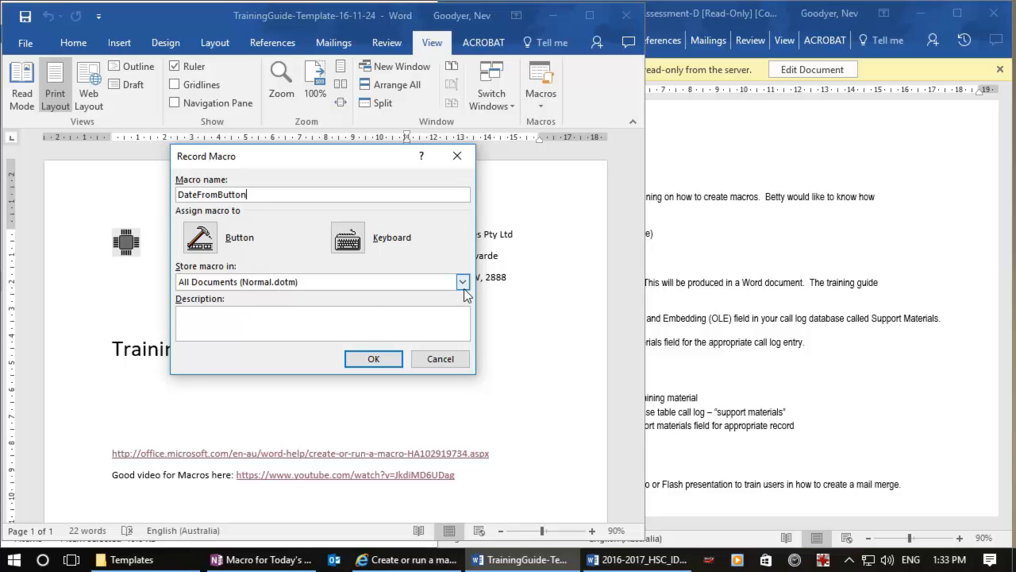
{"action": "left_click", "coordinate": [463, 282]}
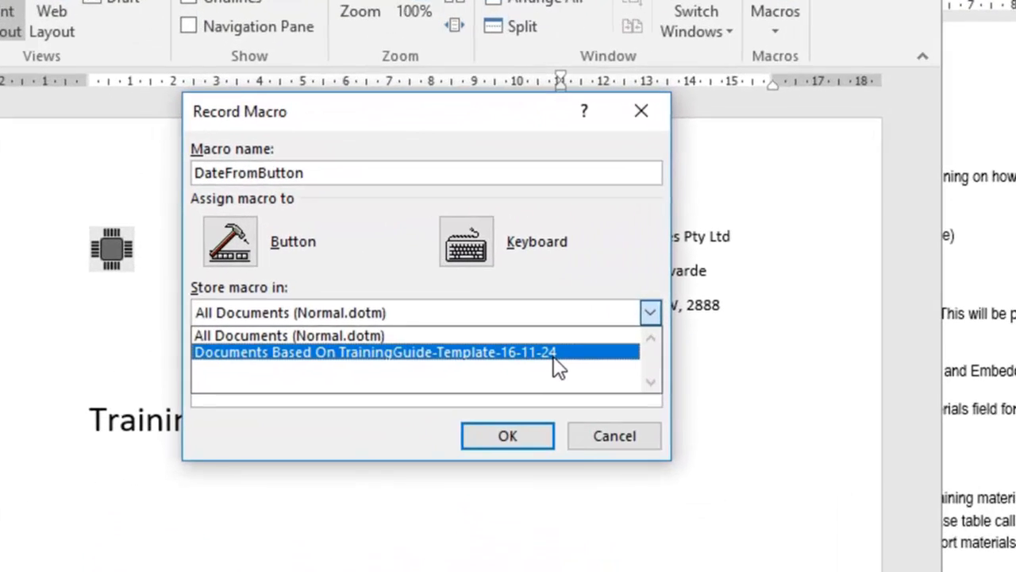
{"action": "left_click", "coordinate": [375, 353]}
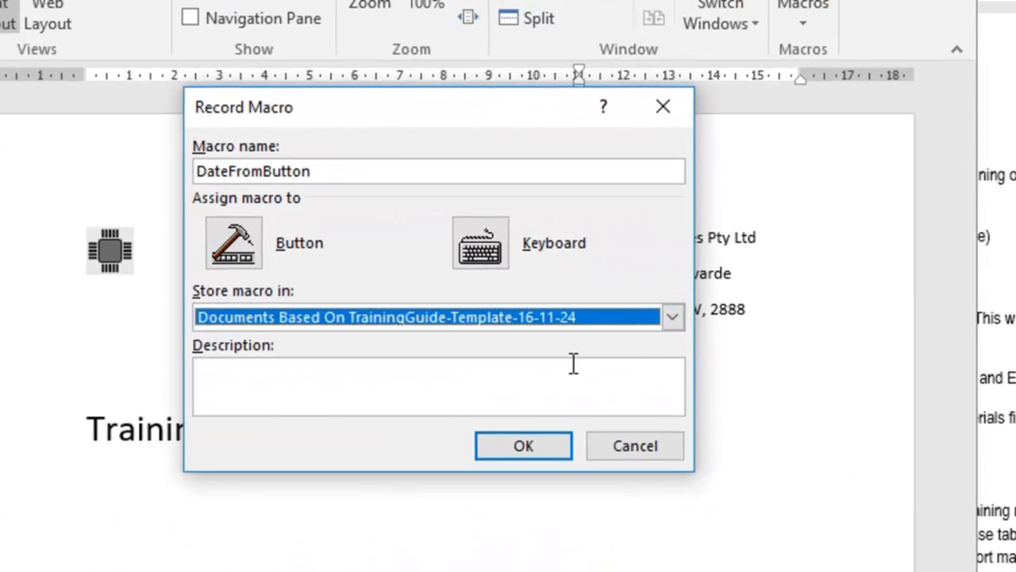
- Add Project.NewMacros.DateFromButton to the TrainingGuide template's own Quick Access Toolbar
{"action": "left_click", "coordinate": [234, 241]}
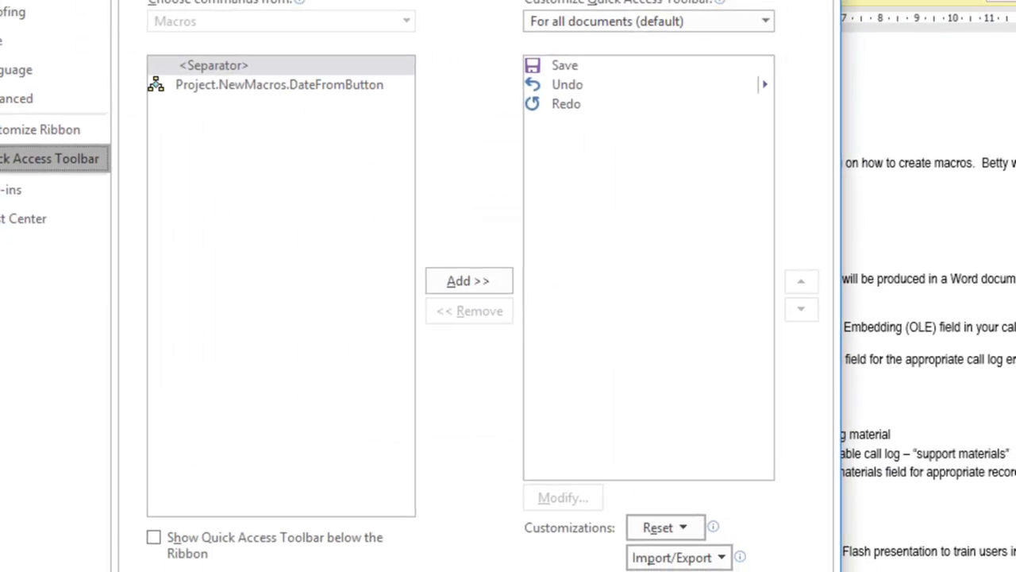
{"action": "left_click", "coordinate": [764, 20]}
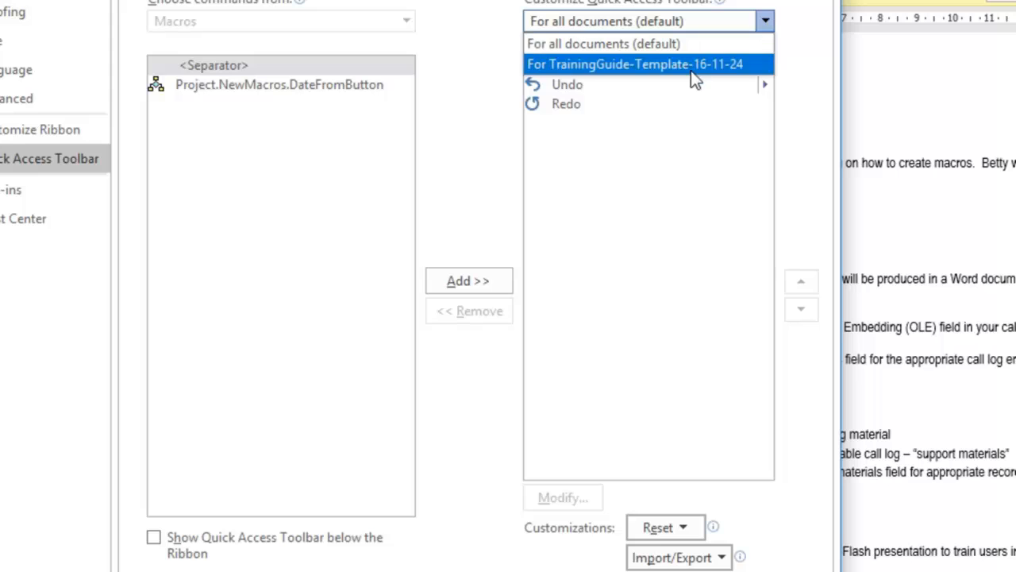
{"action": "left_click", "coordinate": [635, 64]}
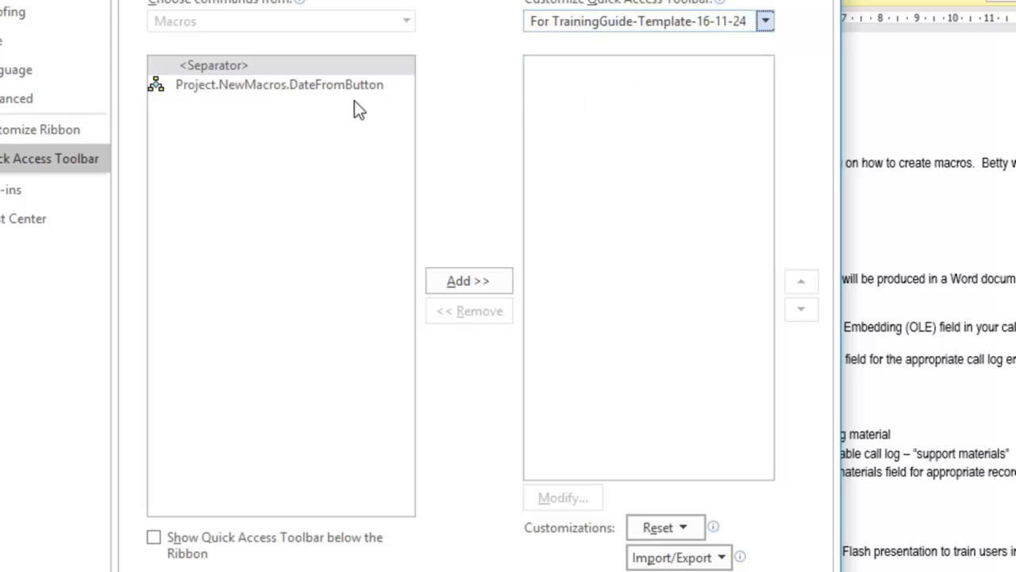
{"action": "mouse_move", "coordinate": [635, 20]}
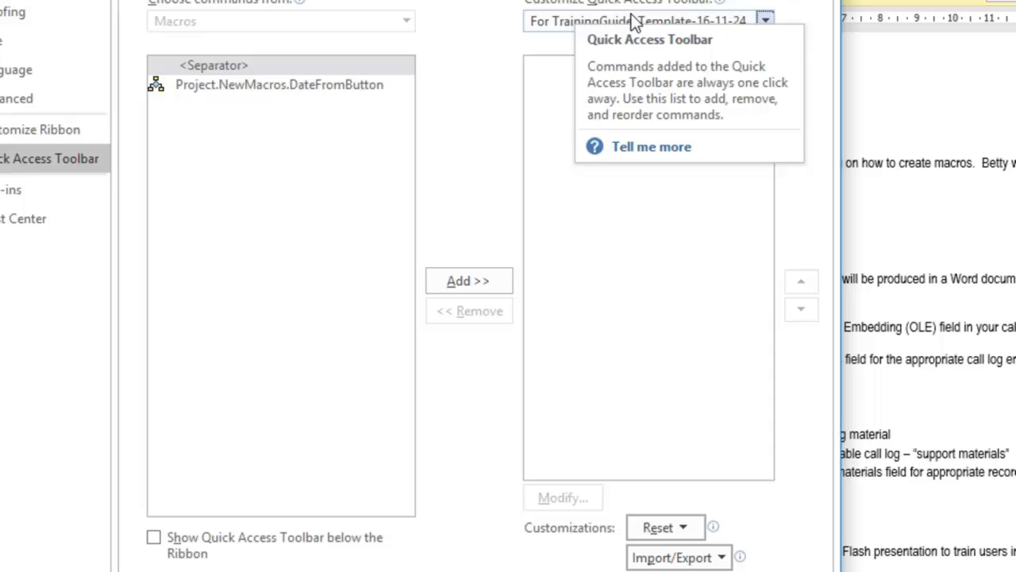
{"action": "left_click", "coordinate": [280, 84]}
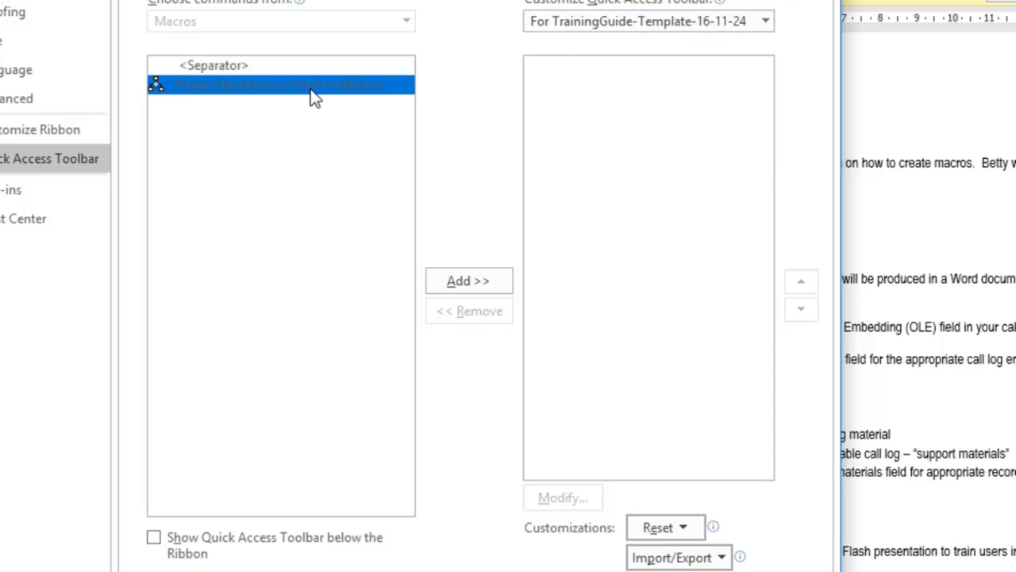
{"action": "mouse_move", "coordinate": [468, 279]}
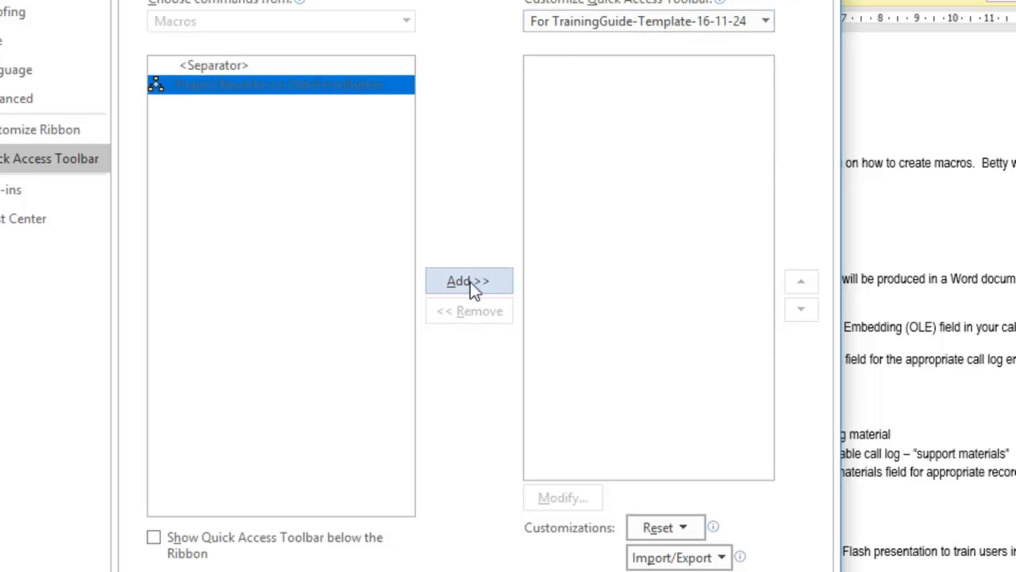
{"action": "left_click", "coordinate": [468, 279]}
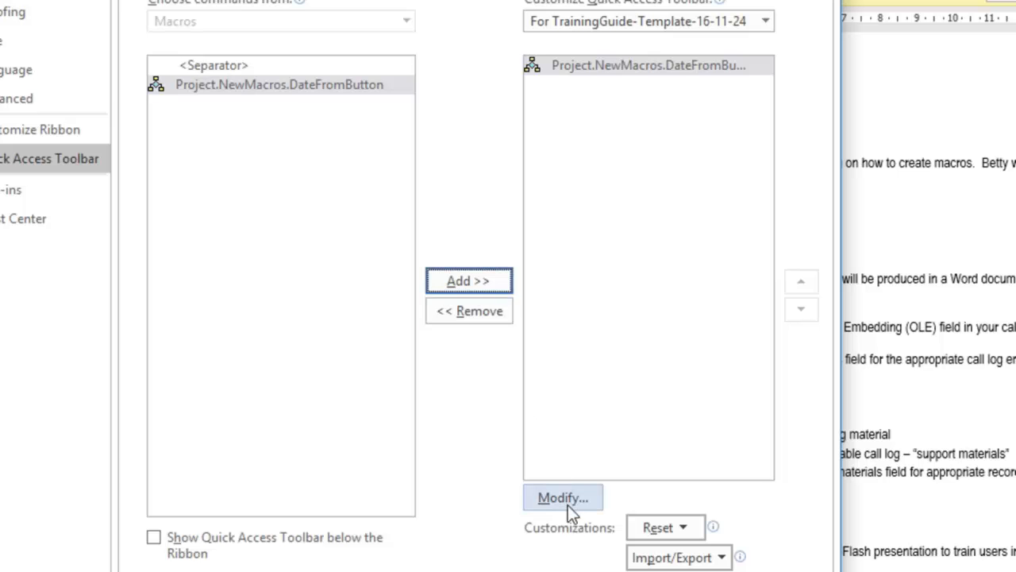
- Give the DateFromButton button a chosen symbol and confirm the toolbar customisation
{"action": "left_click", "coordinate": [563, 497]}
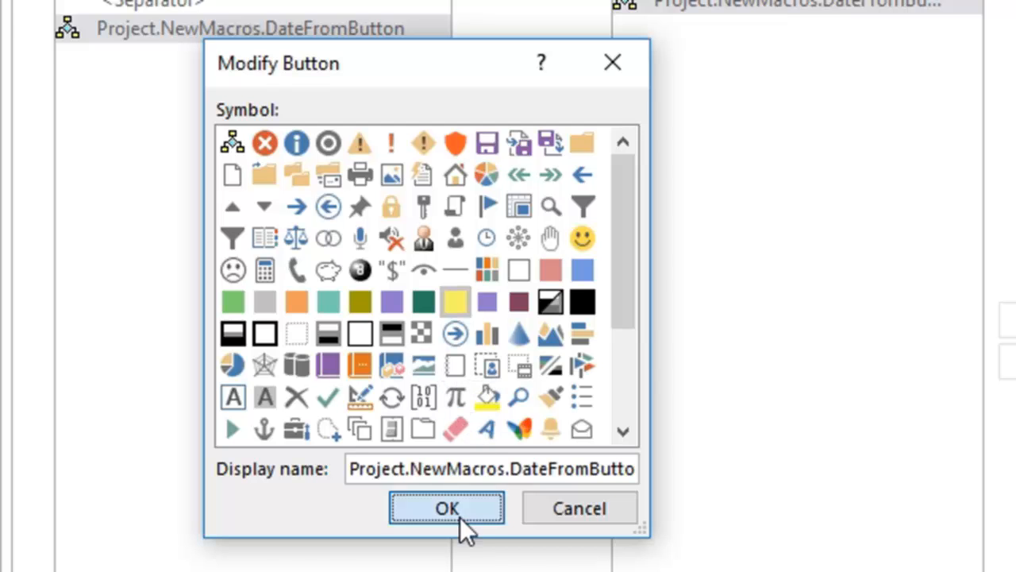
{"action": "left_click", "coordinate": [448, 508]}
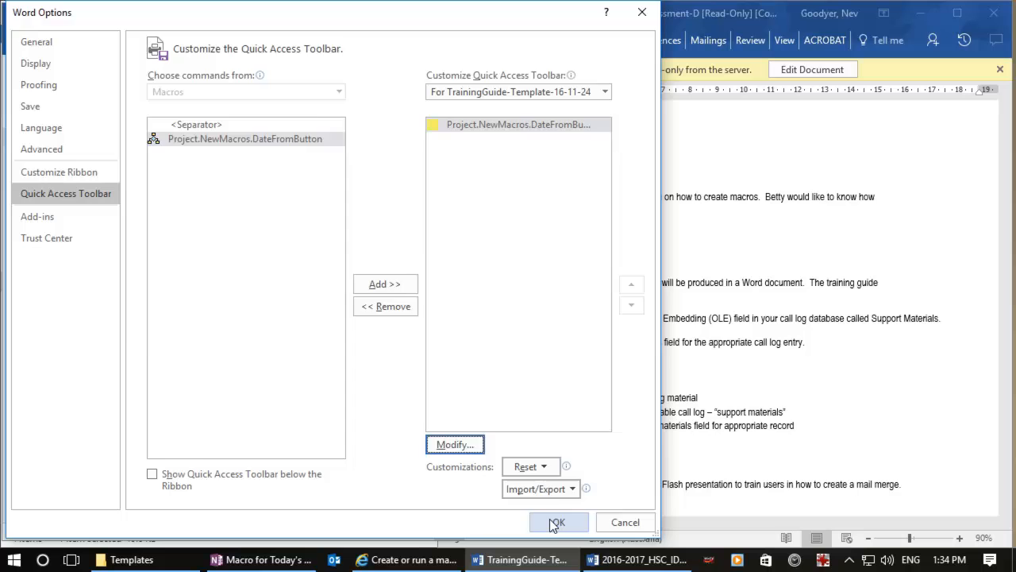
{"action": "left_click", "coordinate": [557, 521]}
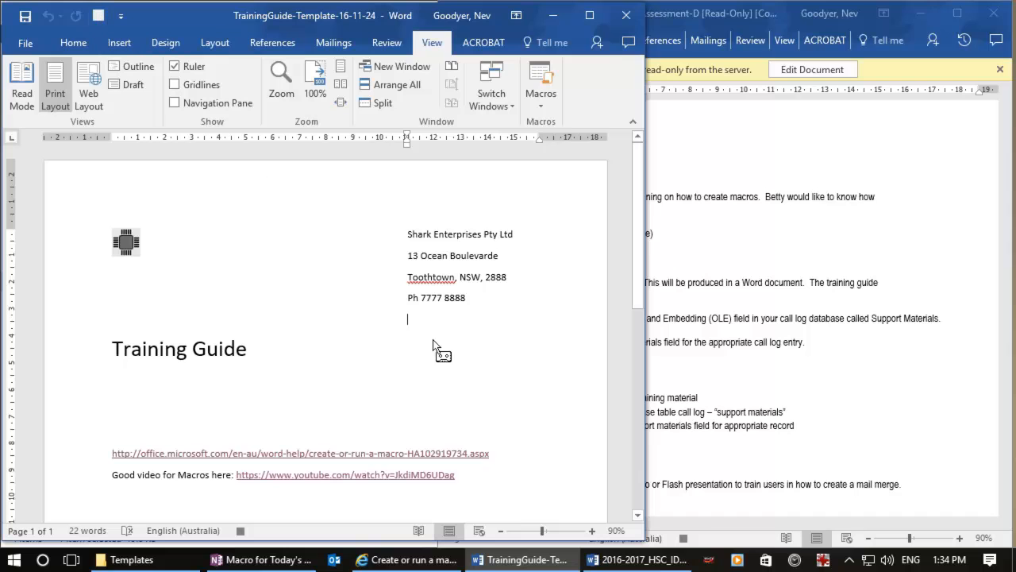
{"action": "mouse_move", "coordinate": [353, 198]}
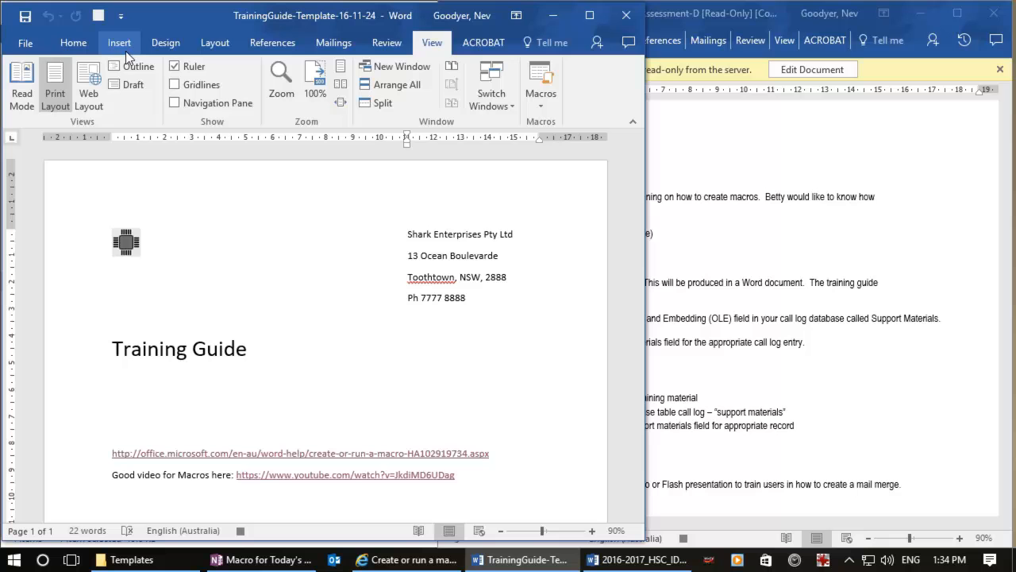
- Insert today's date in the long 'Sunday, 20 November 2016' format
{"action": "left_click", "coordinate": [119, 42]}
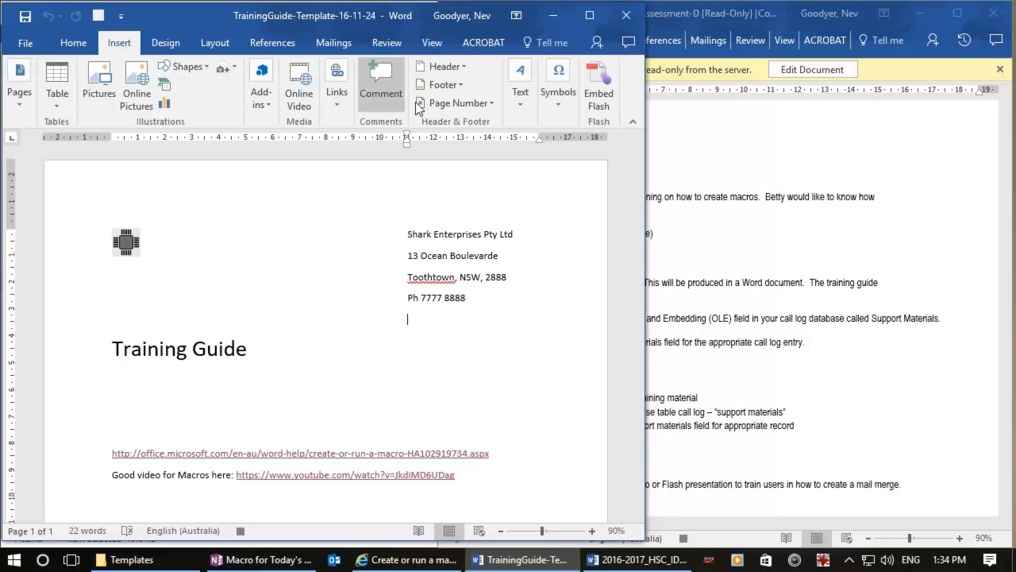
{"action": "mouse_move", "coordinate": [521, 83]}
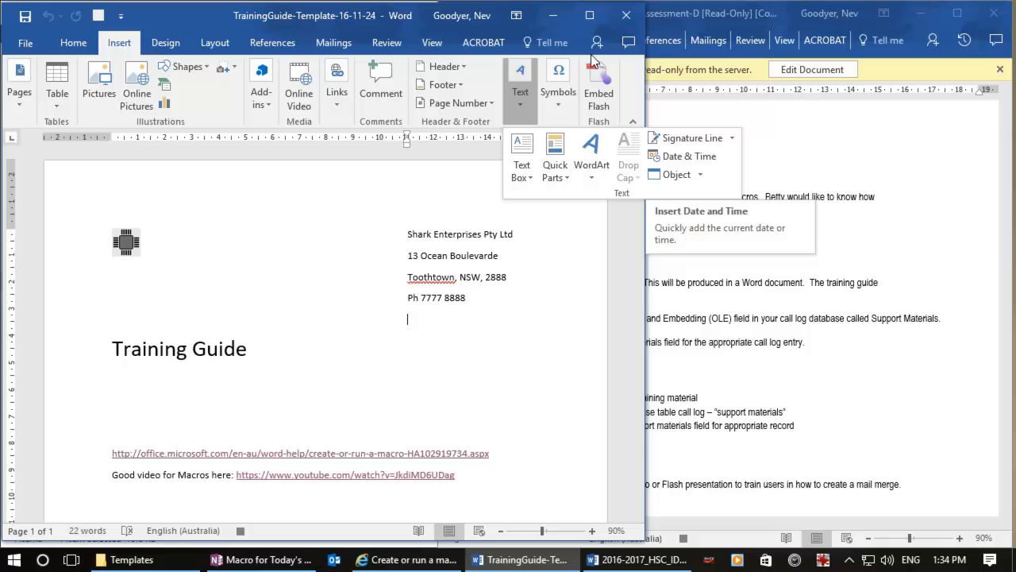
{"action": "left_click", "coordinate": [591, 16]}
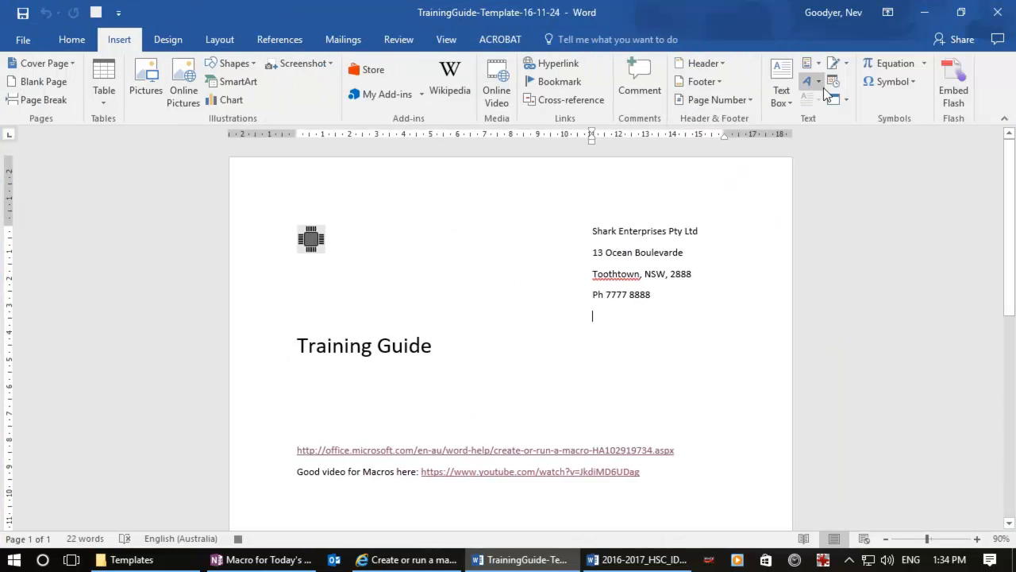
{"action": "mouse_move", "coordinate": [834, 83]}
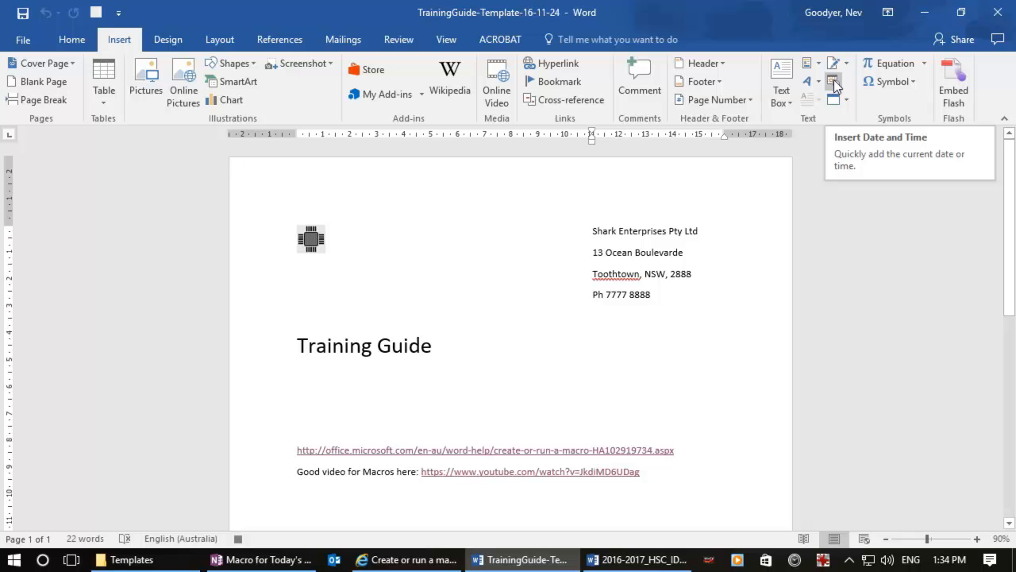
{"action": "left_click", "coordinate": [834, 83]}
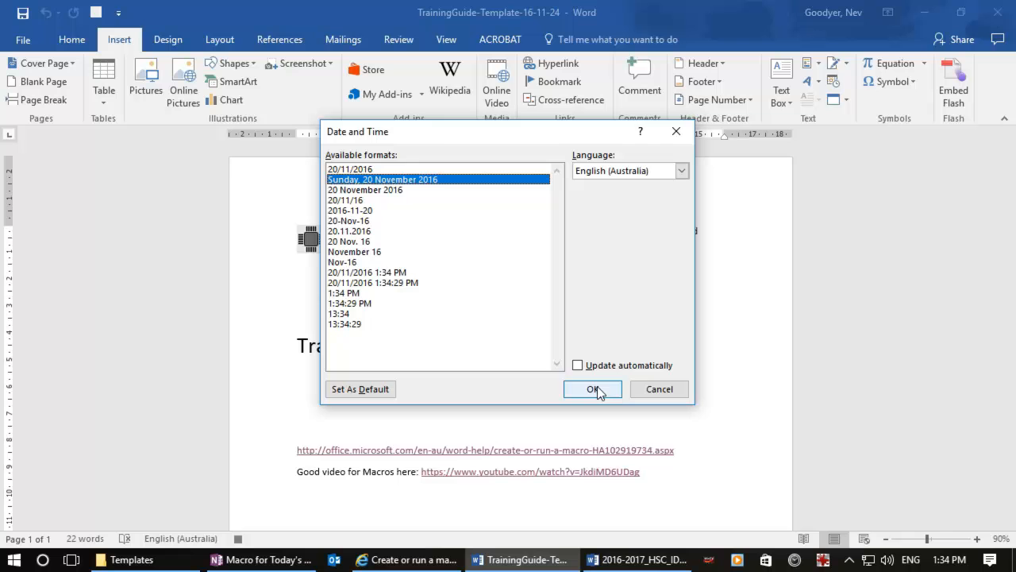
{"action": "left_click", "coordinate": [590, 389]}
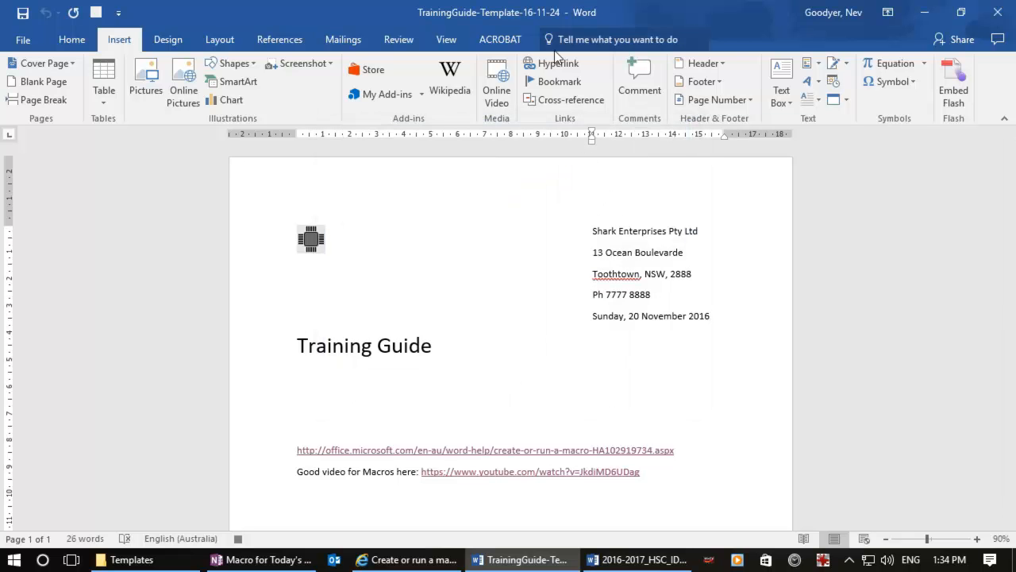
- Stop recording the DateFromButton macro
{"action": "left_click", "coordinate": [446, 38]}
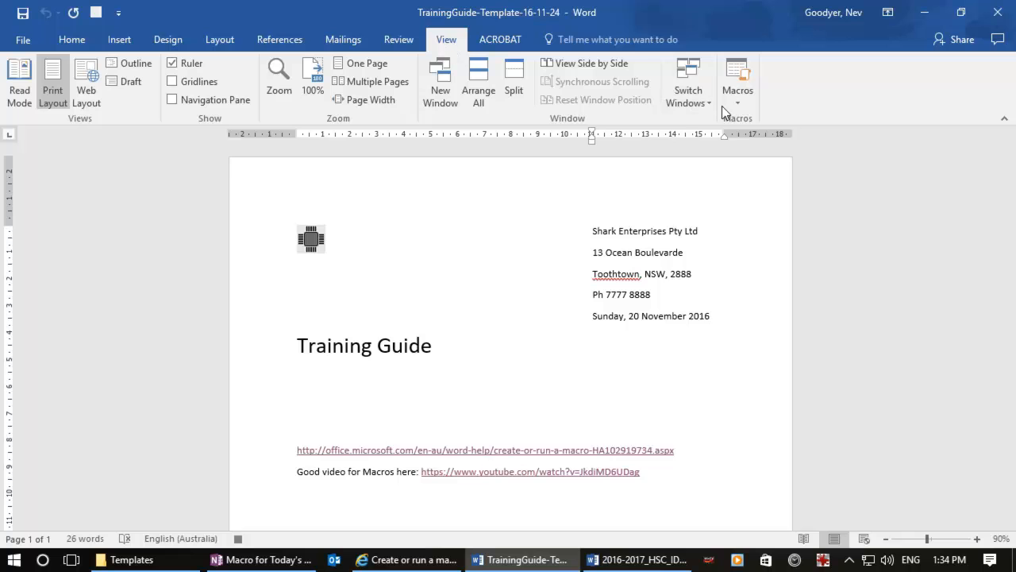
{"action": "left_click", "coordinate": [737, 103]}
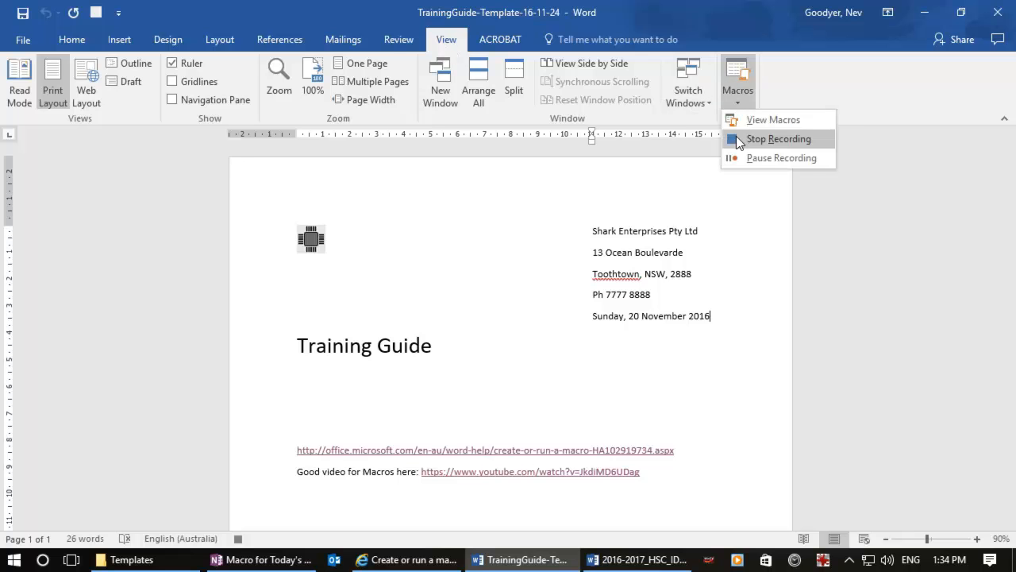
{"action": "left_click", "coordinate": [778, 138]}
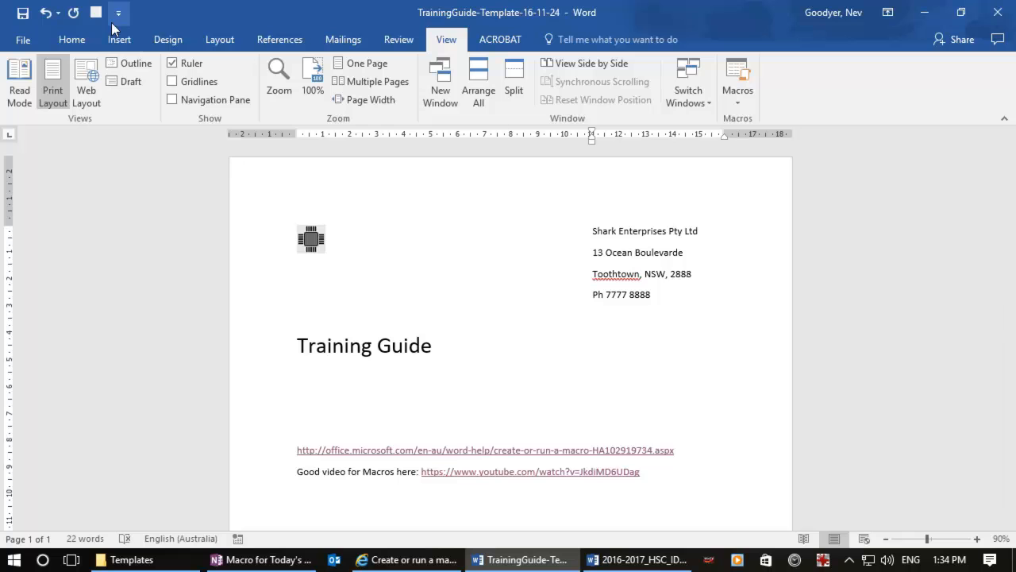
- Run DateFromButton so 'Sunday, 20 November 2016' appears under the phone number
{"action": "type", "text": "Sunday, 20 November 2016"}
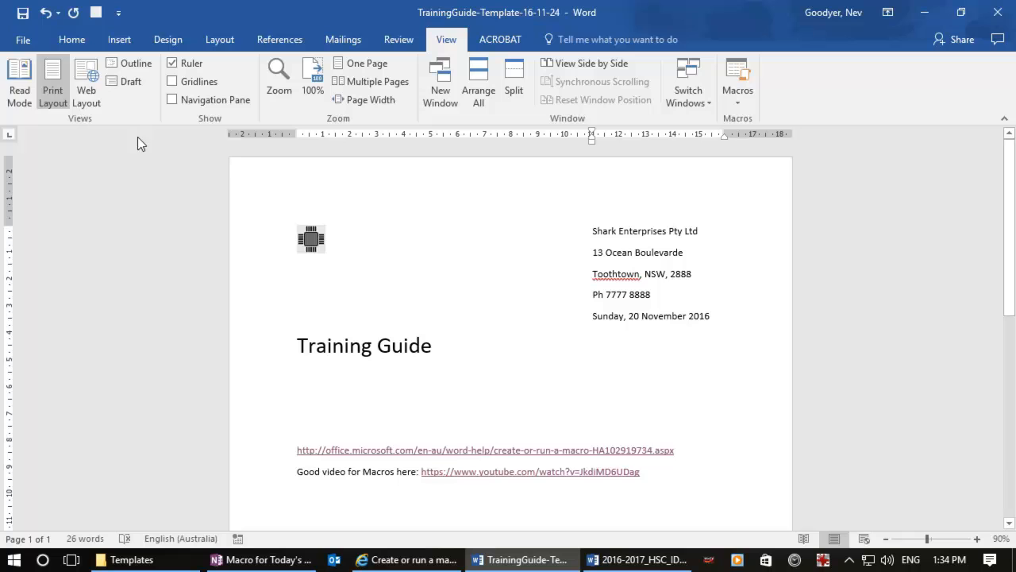
{"action": "mouse_move", "coordinate": [23, 14]}
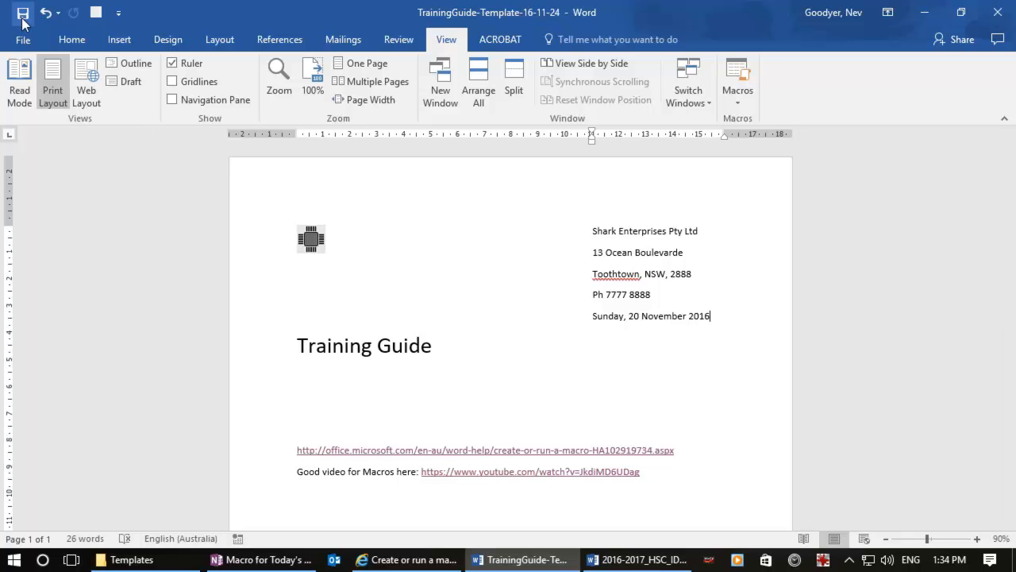
{"action": "mouse_move", "coordinate": [169, 38]}
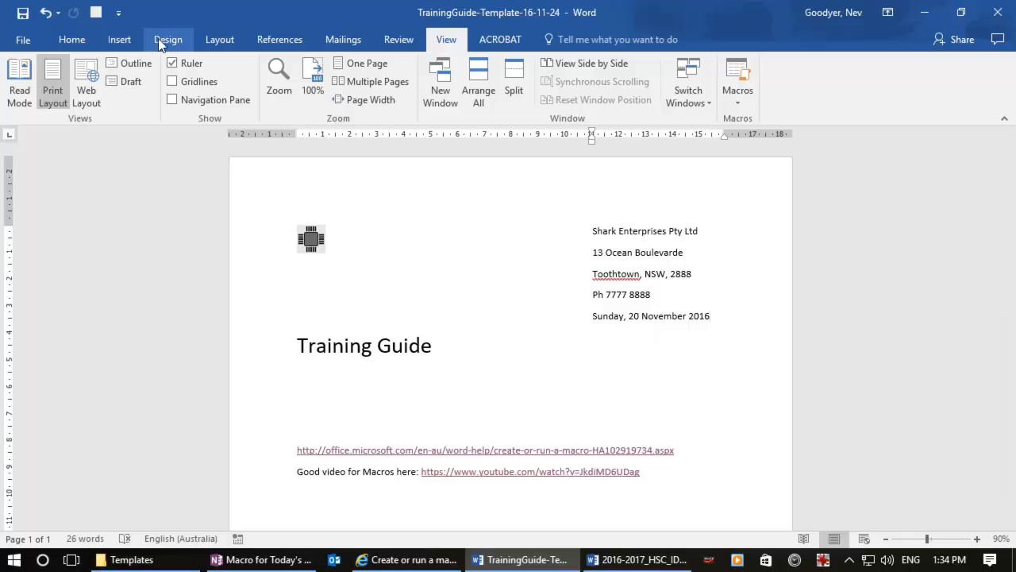
{"action": "mouse_move", "coordinate": [96, 13]}
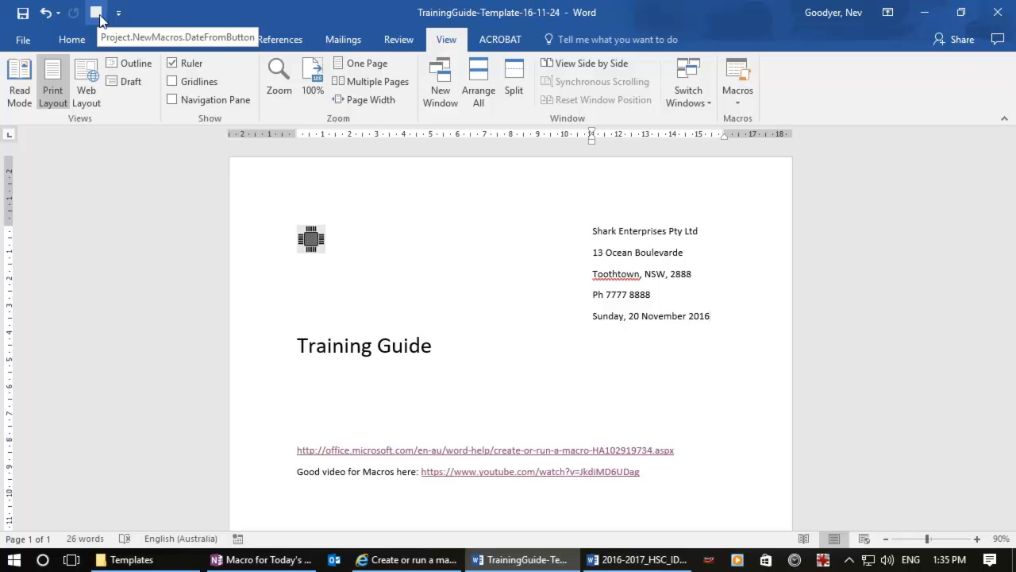
{"action": "mouse_move", "coordinate": [121, 54]}
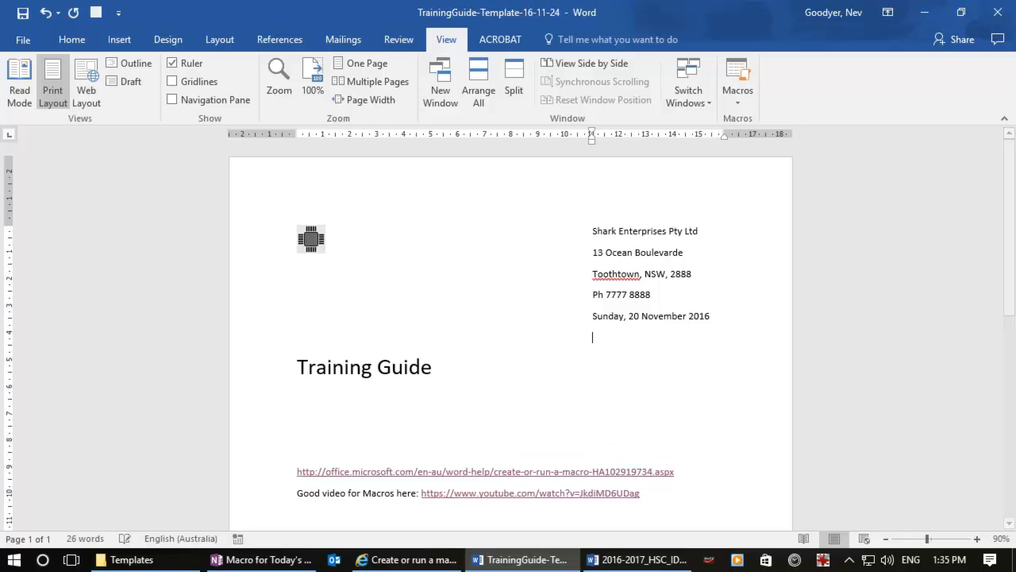
{"action": "mouse_move", "coordinate": [537, 289]}
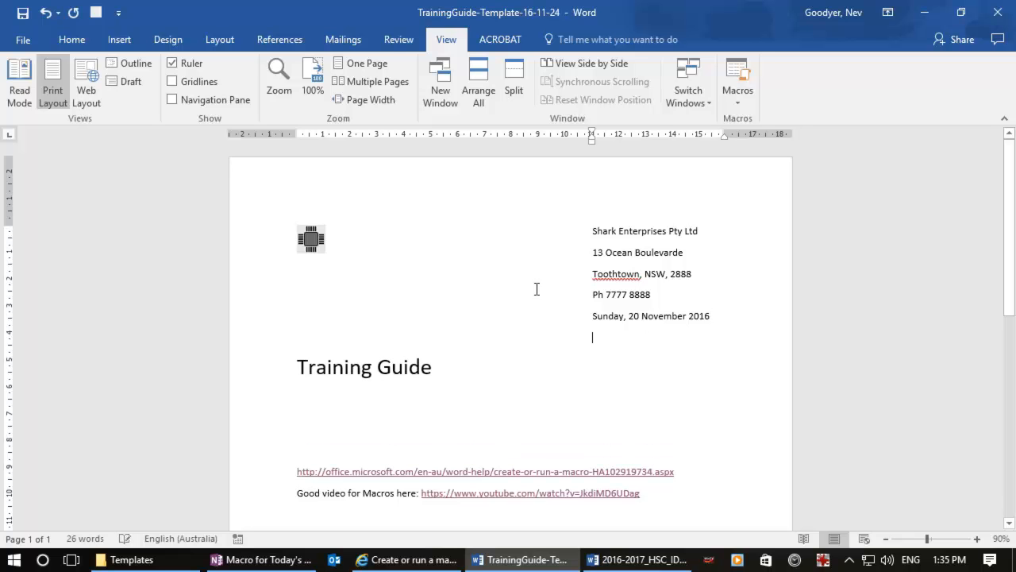
{"action": "mouse_move", "coordinate": [442, 79]}
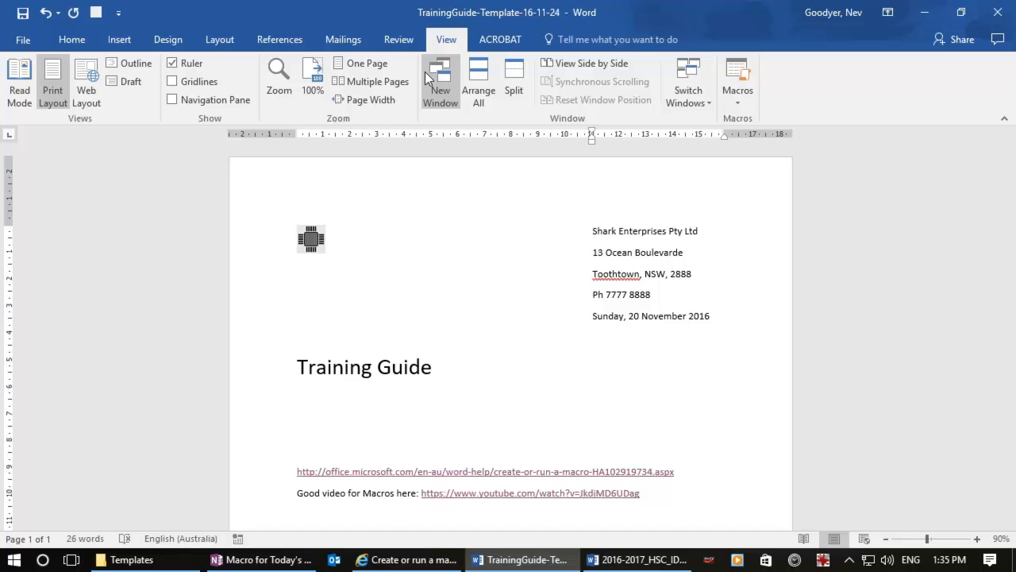
- Begin recording a new macro named DateFromKeyboard, assigned to the keyboard
{"action": "left_click", "coordinate": [737, 79]}
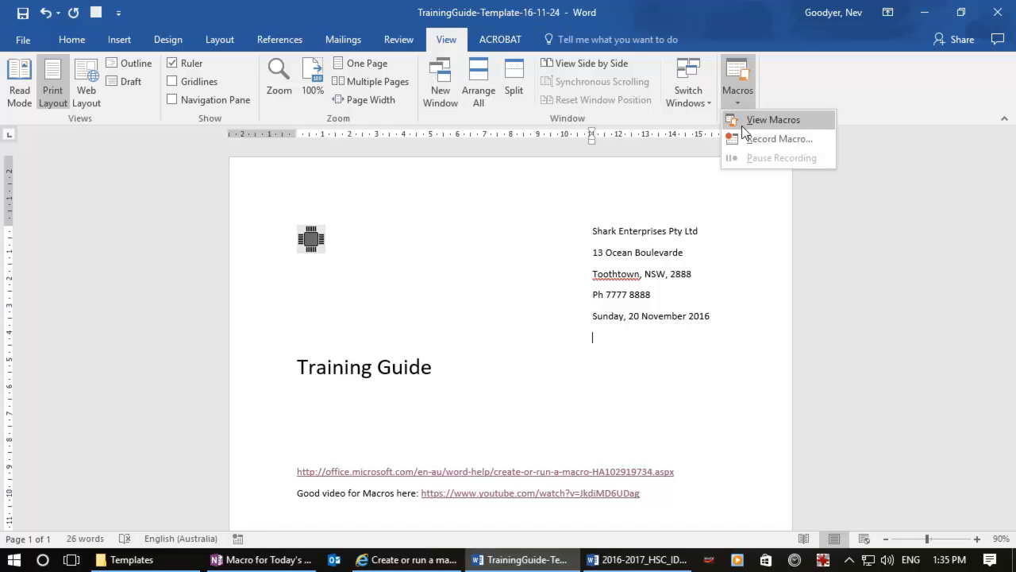
{"action": "left_click", "coordinate": [778, 138]}
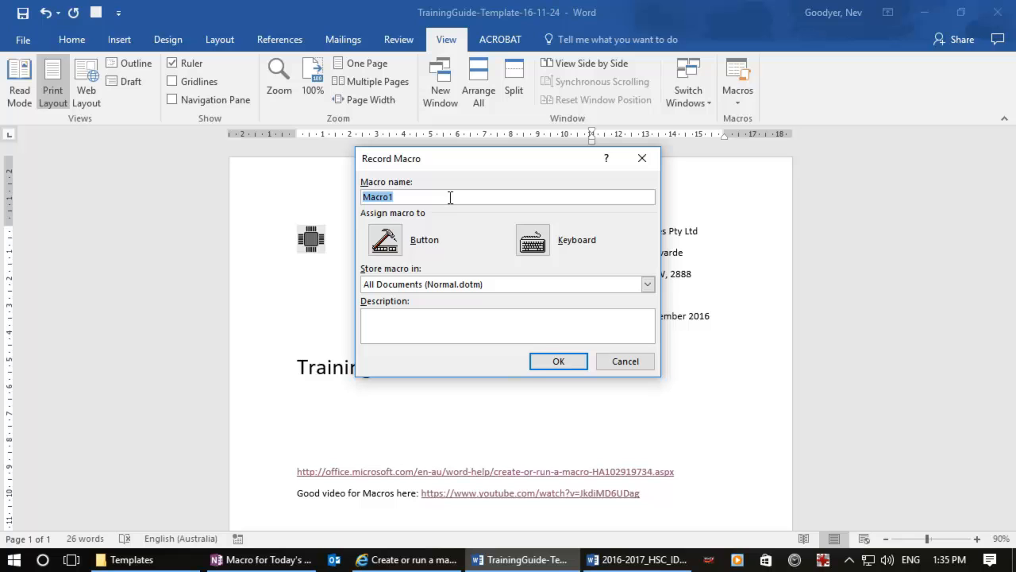
{"action": "type", "text": "DateFromKeyboard"}
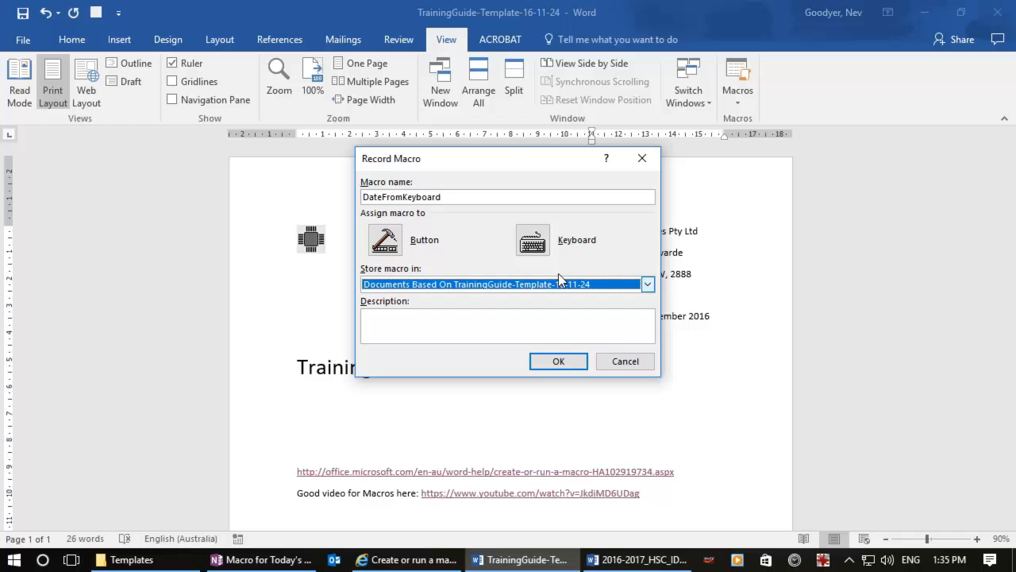
{"action": "left_click", "coordinate": [534, 239]}
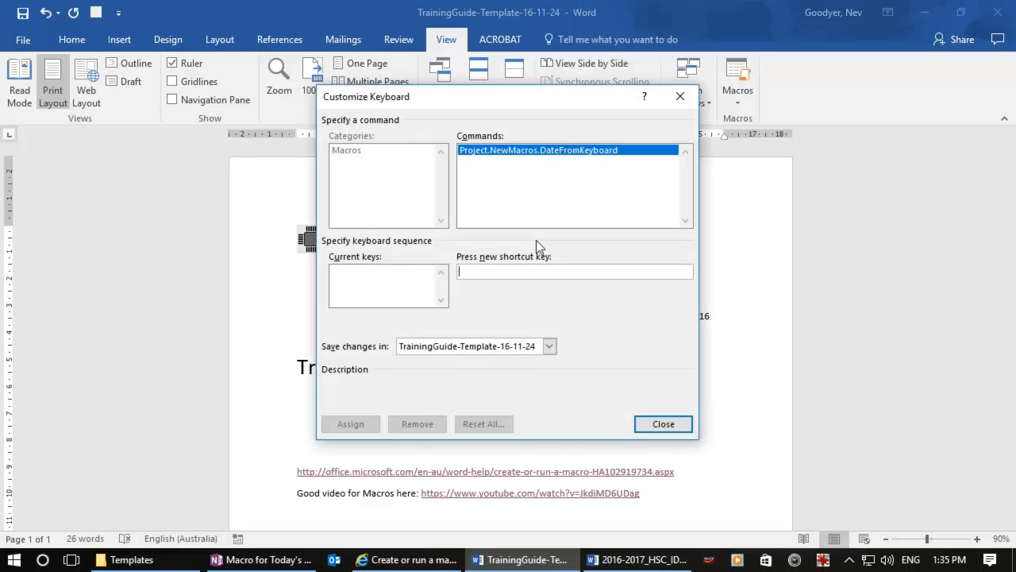
- Assign the Alt+D shortcut to DateFromKeyboard and close the Customize Keyboard dialog
{"action": "type", "text": "Alt+D"}
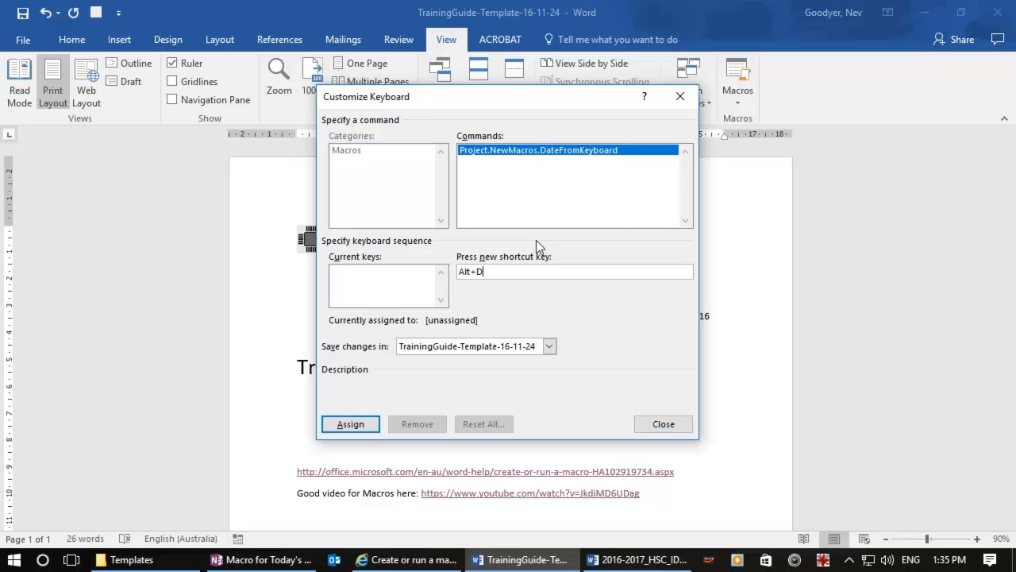
{"action": "mouse_move", "coordinate": [448, 329]}
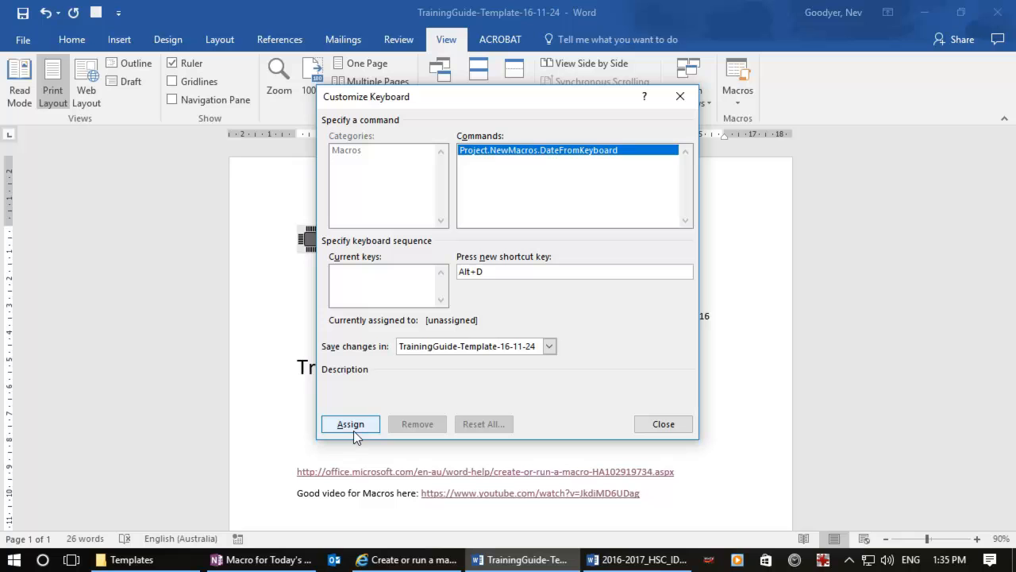
{"action": "left_click", "coordinate": [349, 423]}
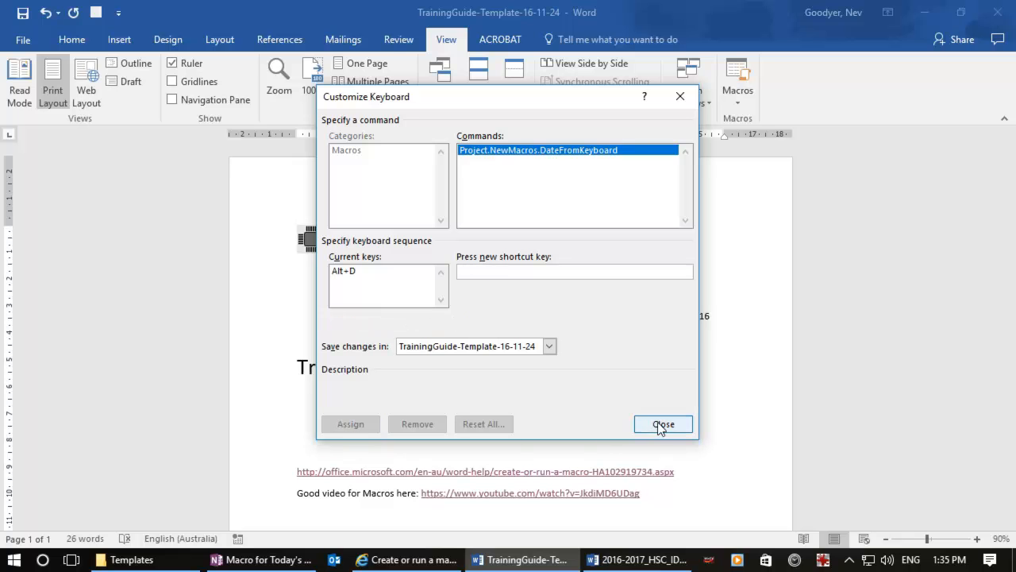
{"action": "left_click", "coordinate": [664, 422]}
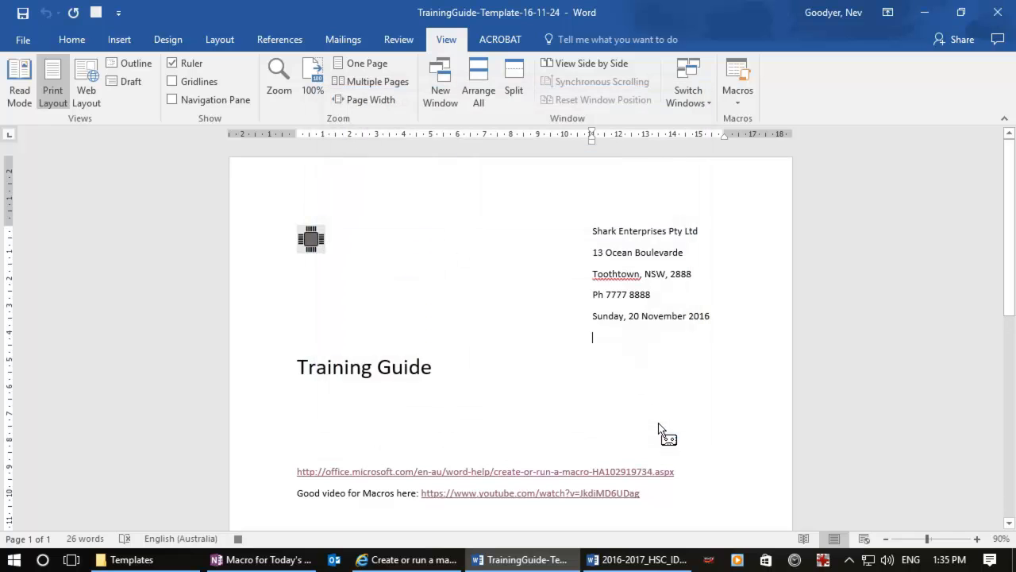
{"action": "mouse_move", "coordinate": [411, 325]}
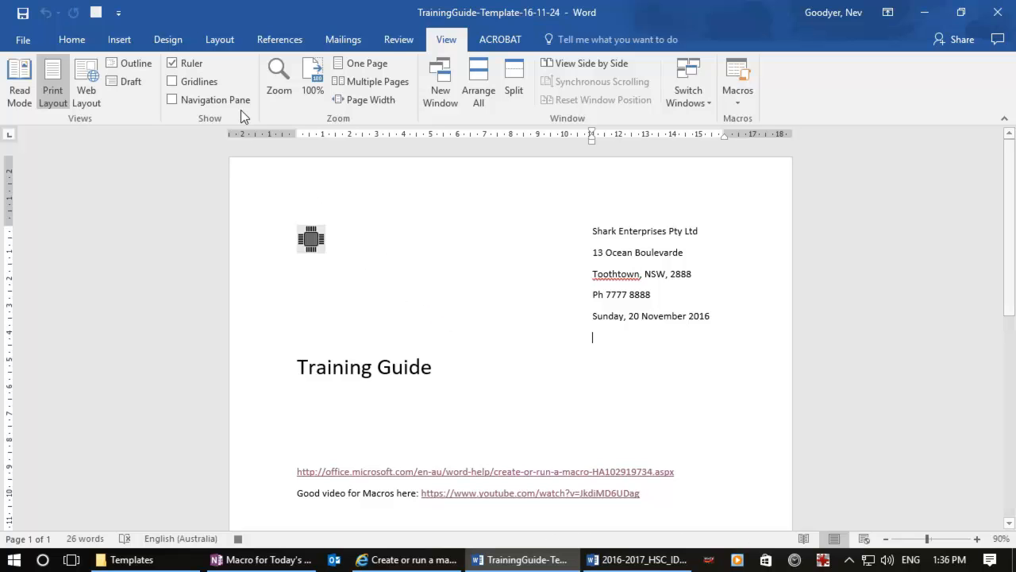
{"action": "mouse_move", "coordinate": [168, 38]}
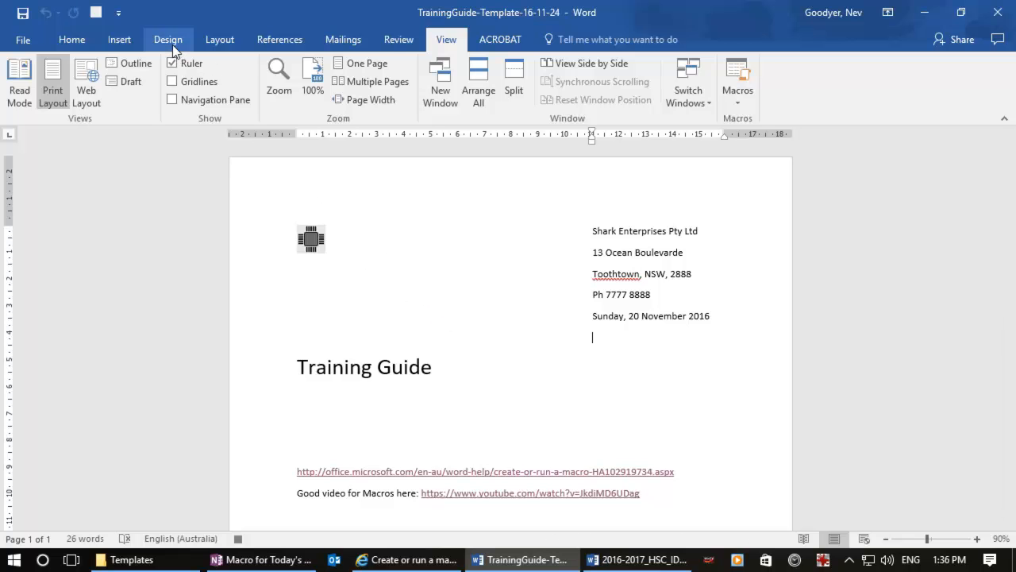
- Insert today's date in the short 20/11/16 format below the long date
{"action": "left_click", "coordinate": [119, 38]}
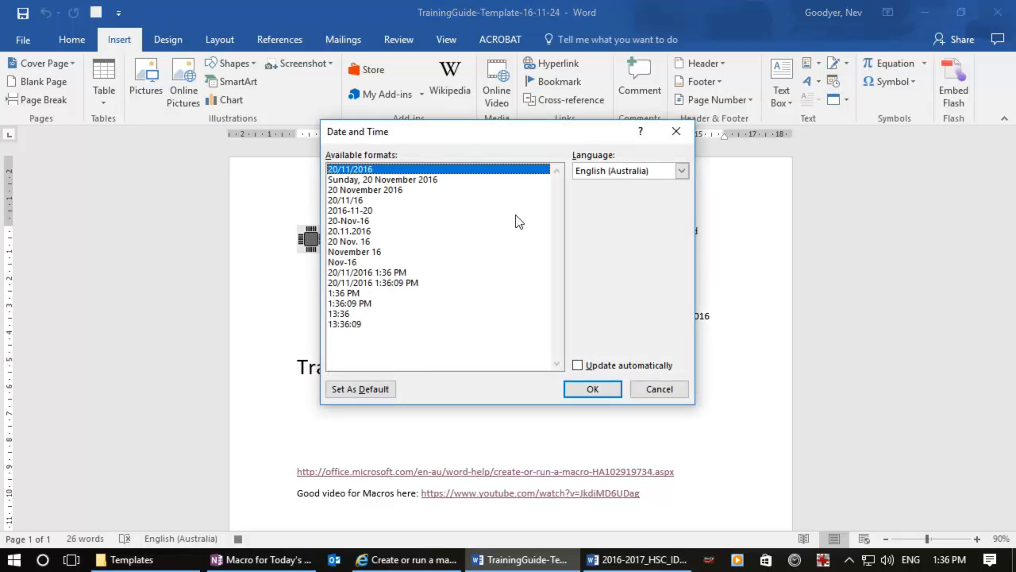
{"action": "left_click", "coordinate": [366, 191]}
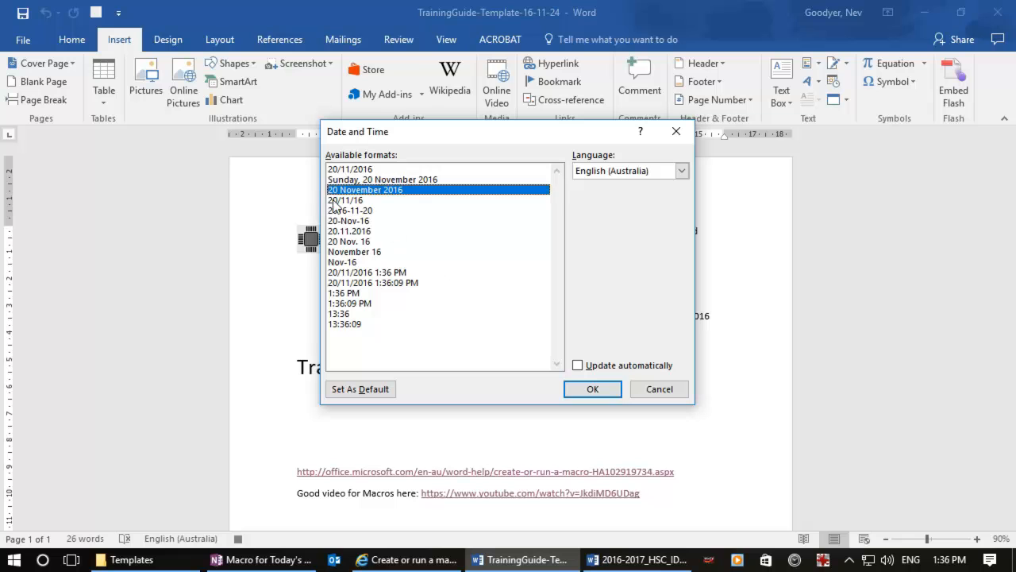
{"action": "left_click", "coordinate": [344, 200]}
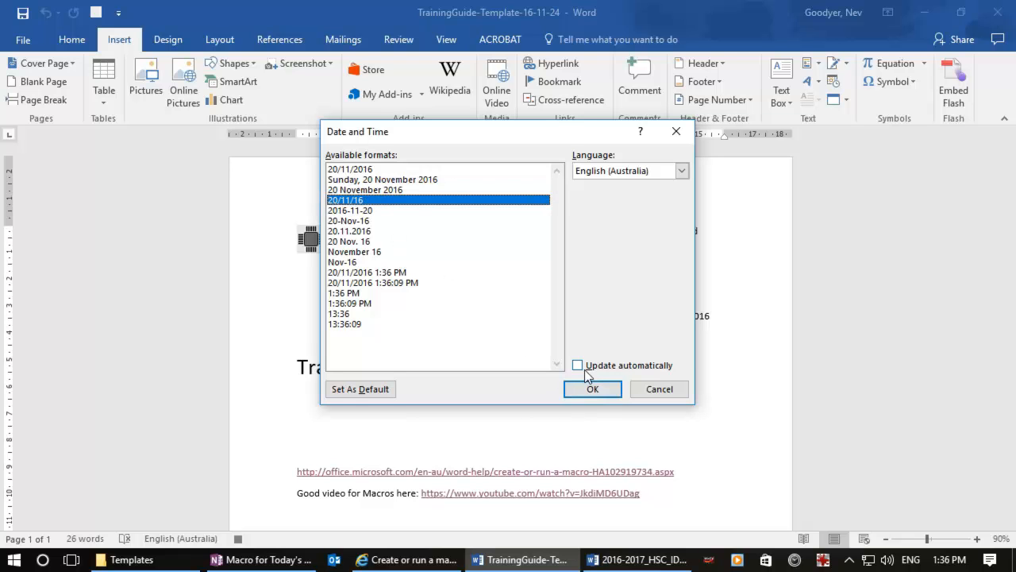
{"action": "mouse_move", "coordinate": [597, 374]}
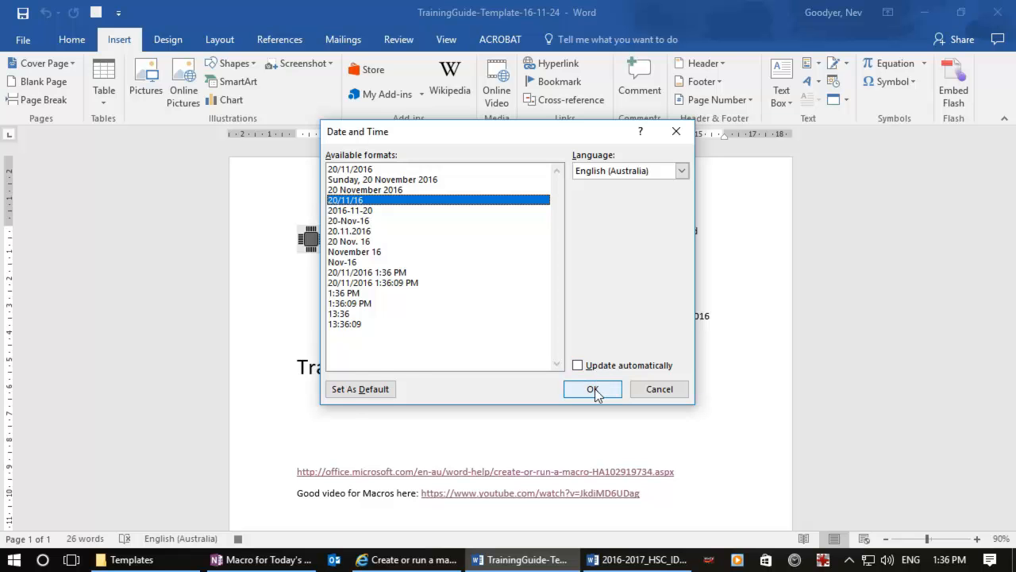
{"action": "left_click", "coordinate": [591, 389]}
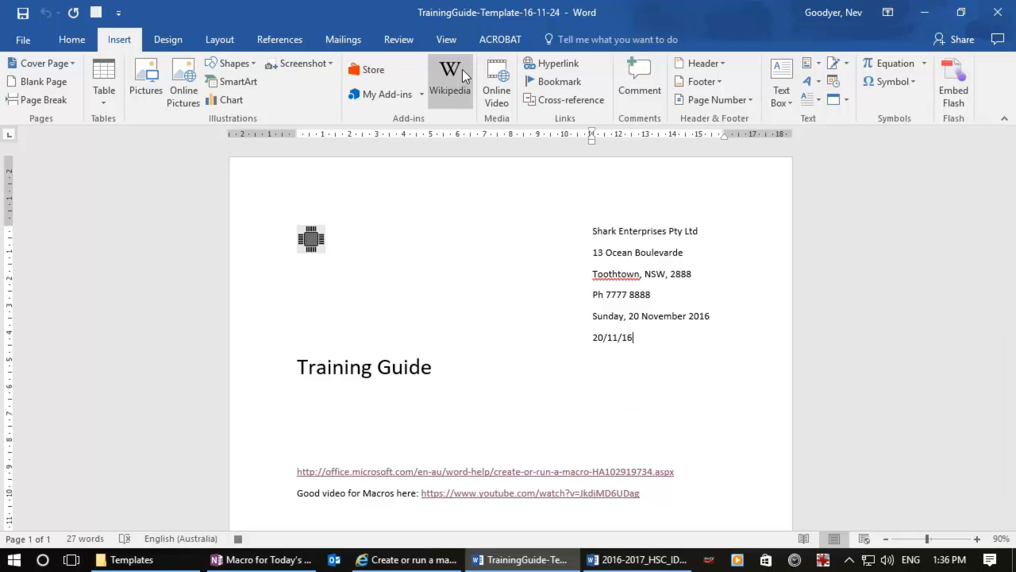
{"action": "left_click", "coordinate": [446, 38]}
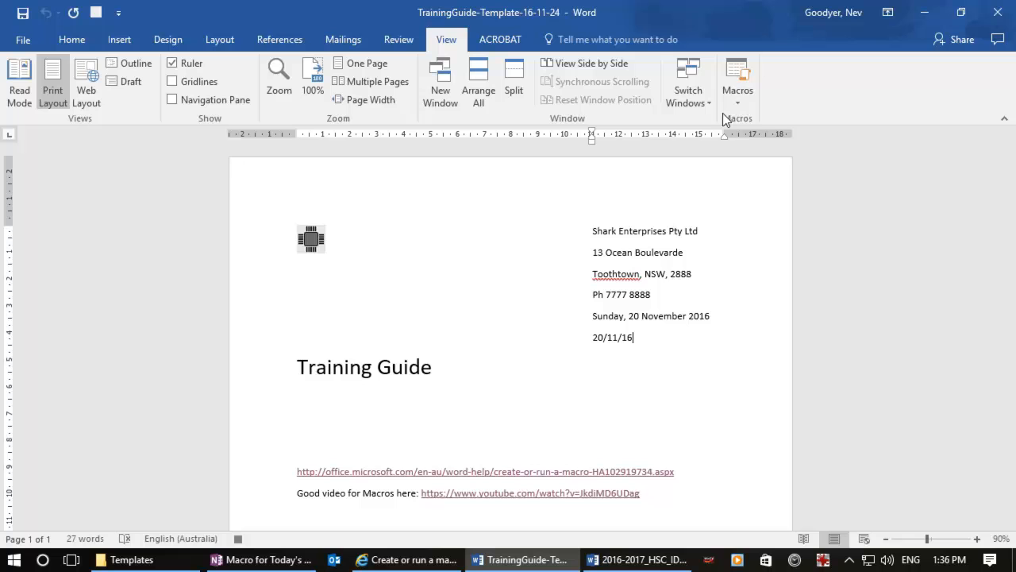
{"action": "mouse_move", "coordinate": [729, 161]}
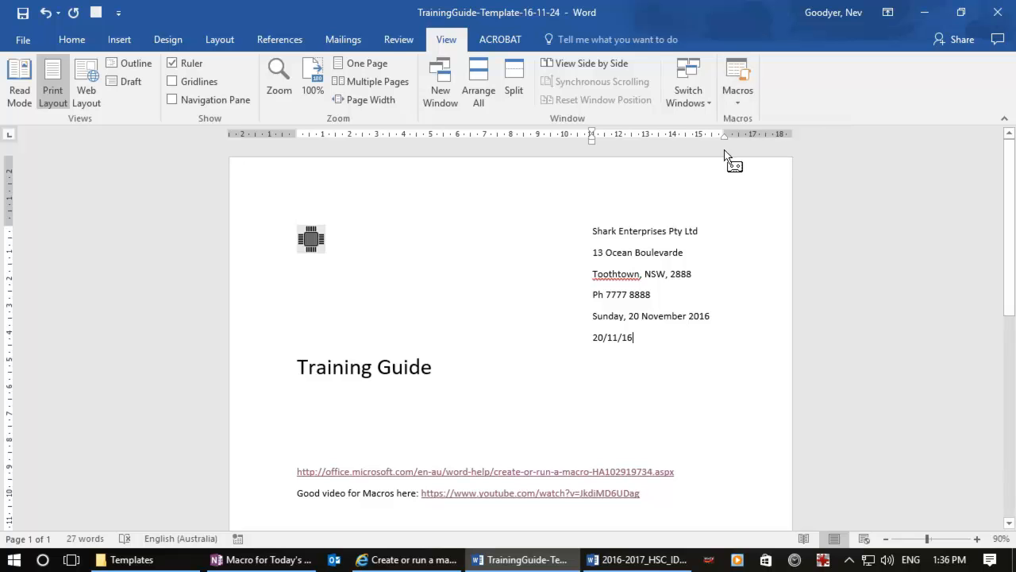
{"action": "mouse_move", "coordinate": [680, 342]}
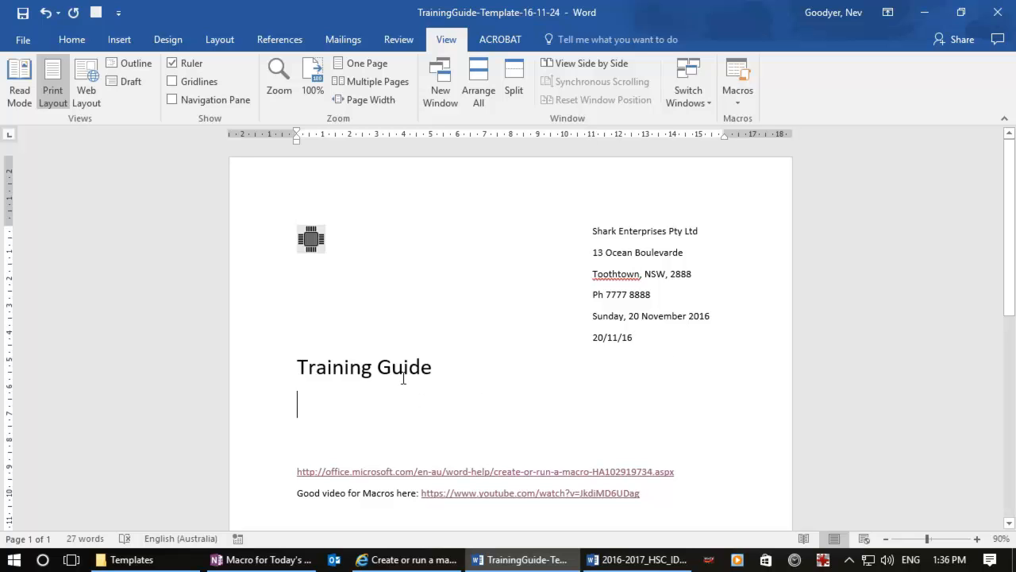
- Run the Alt+D macro so 20/11/16 appears under the heading and below the address dates
{"action": "type", "text": "20/11/16"}
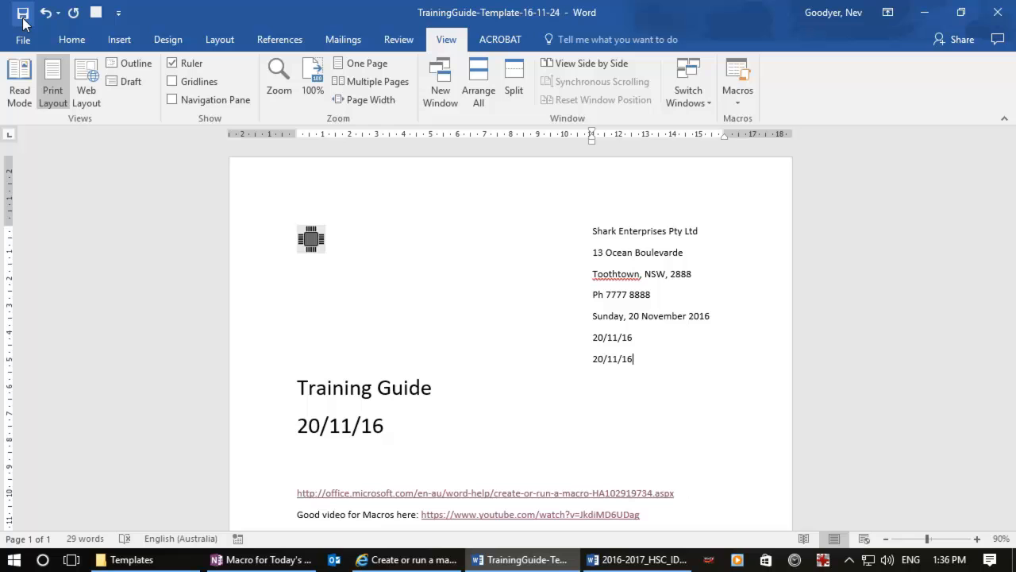
{"action": "mouse_move", "coordinate": [22, 14]}
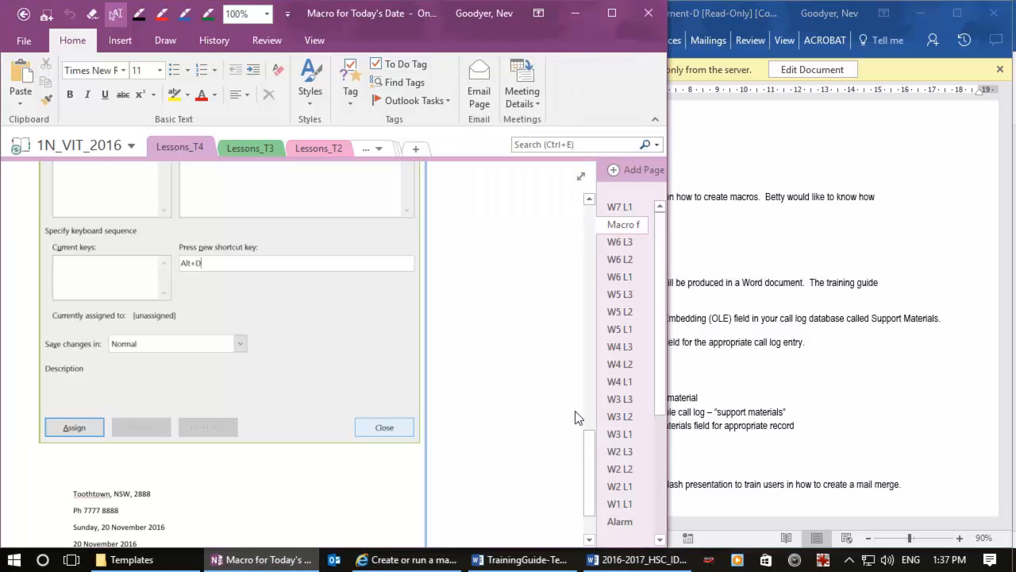
- Read the 'Macro for Today's Date' OneNote page, then bring the assessment task document forward
{"action": "left_click", "coordinate": [384, 427]}
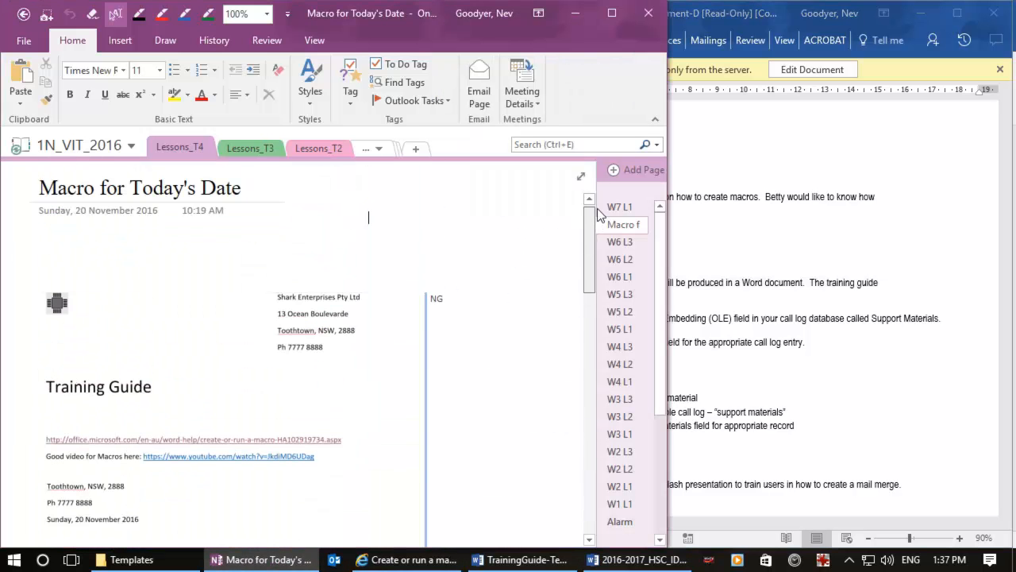
{"action": "left_click", "coordinate": [235, 358]}
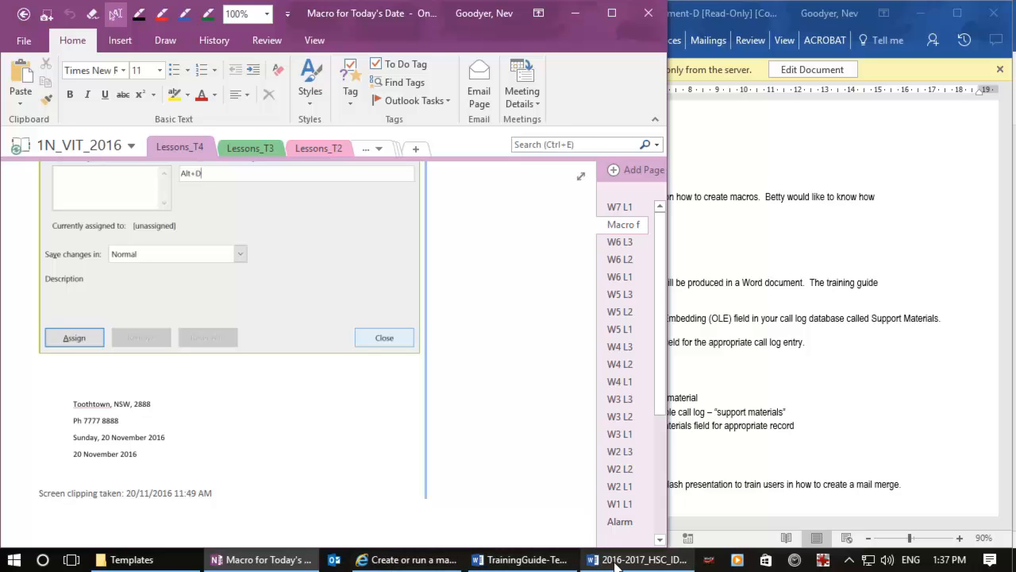
{"action": "left_click", "coordinate": [638, 559]}
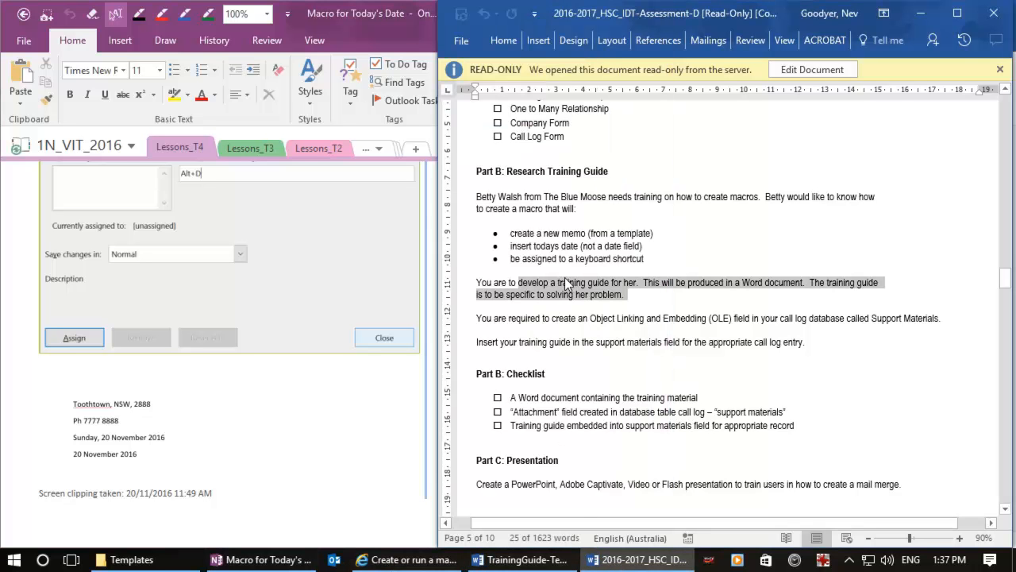
- Highlight the Part B training guide requirement in the assessment task document
{"action": "left_click", "coordinate": [521, 559]}
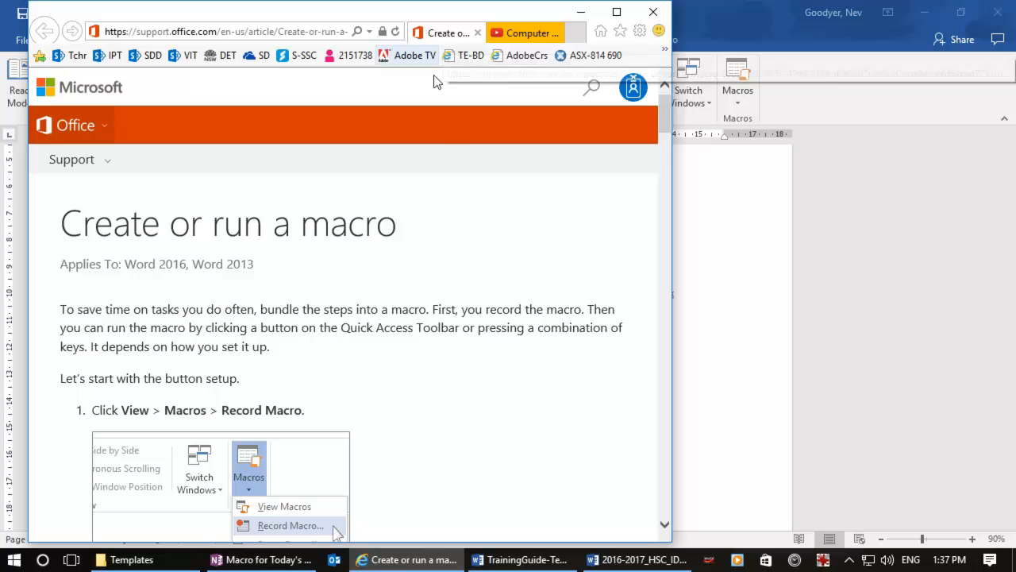
- Review the macro article and the Introduction to Macros video, then return to the Training Guide document
{"action": "scroll", "scroll_direction": "down", "scroll_amount": 3}
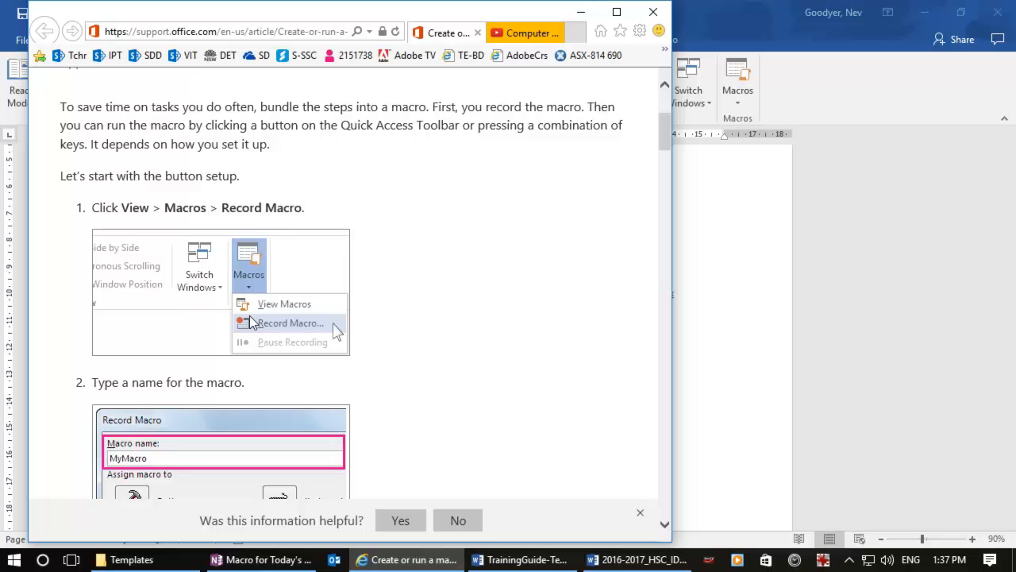
{"action": "left_click", "coordinate": [526, 31]}
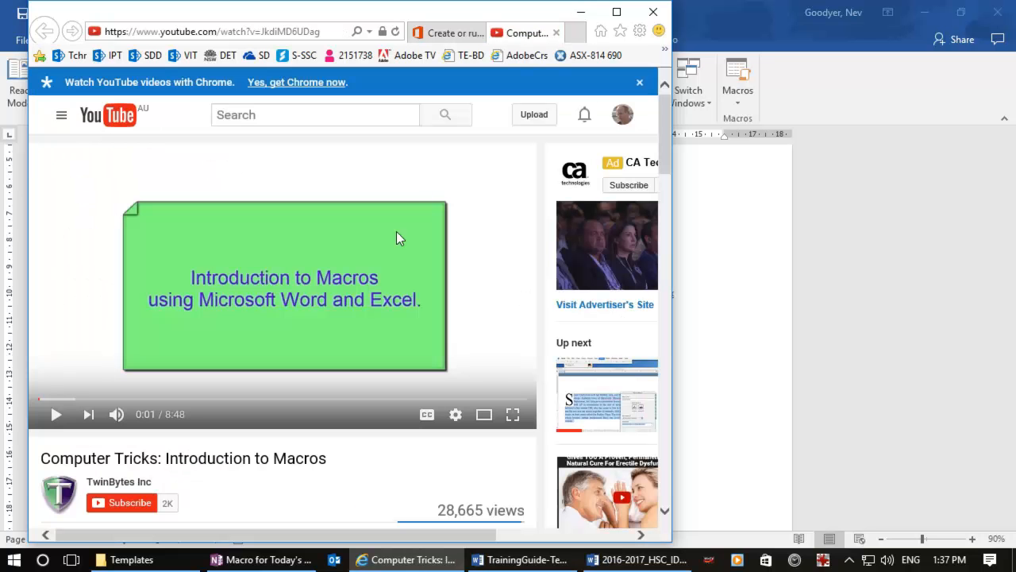
{"action": "mouse_move", "coordinate": [343, 362]}
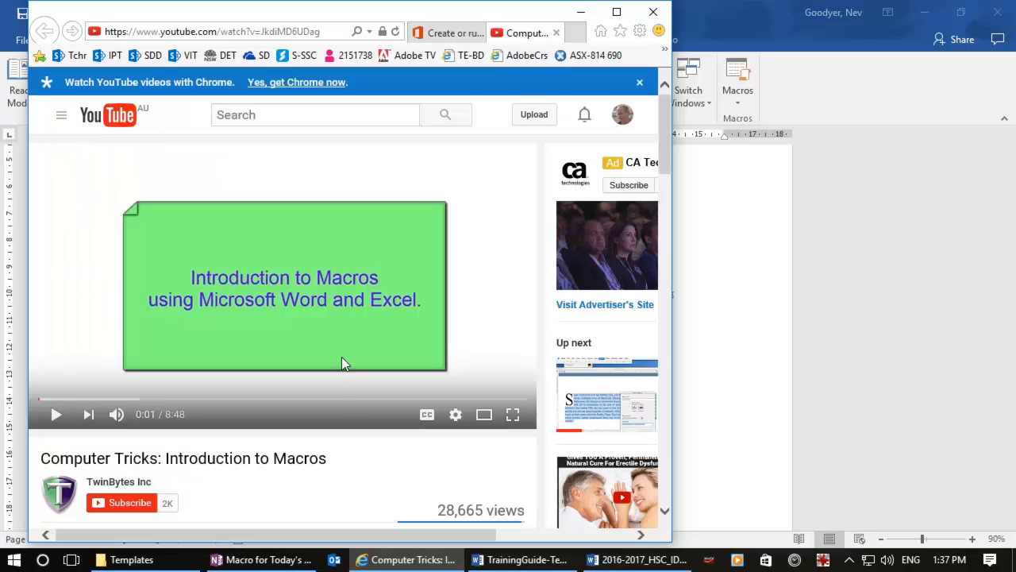
{"action": "scroll", "scroll_direction": "down", "scroll_amount": 3}
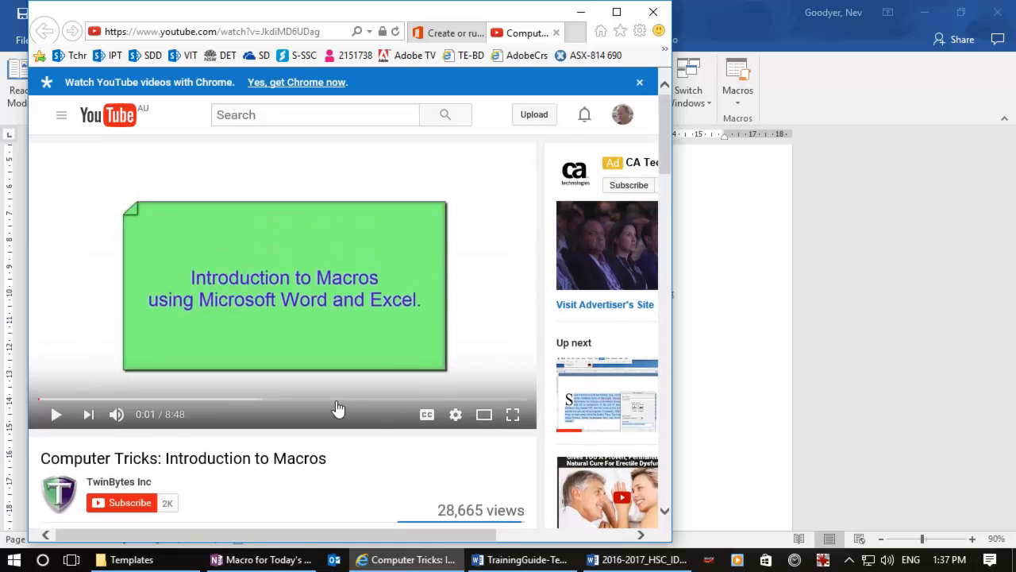
{"action": "mouse_move", "coordinate": [405, 432]}
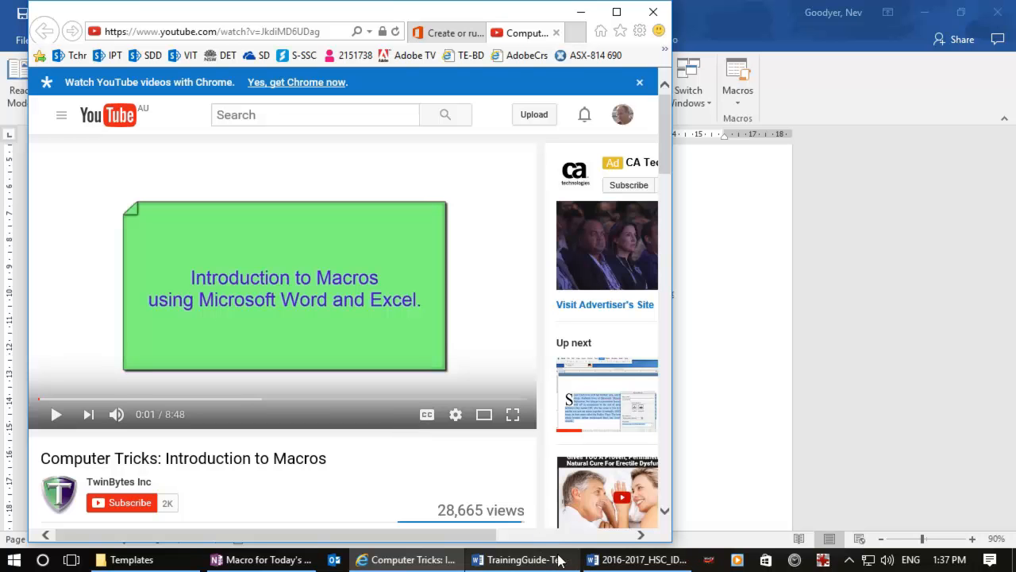
{"action": "mouse_move", "coordinate": [743, 399]}
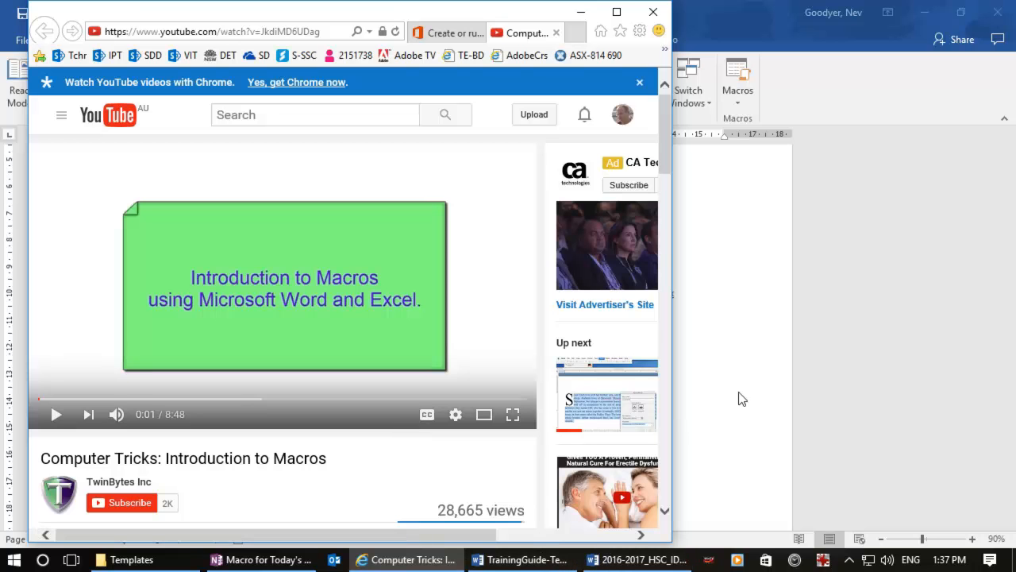
{"action": "left_click", "coordinate": [520, 559]}
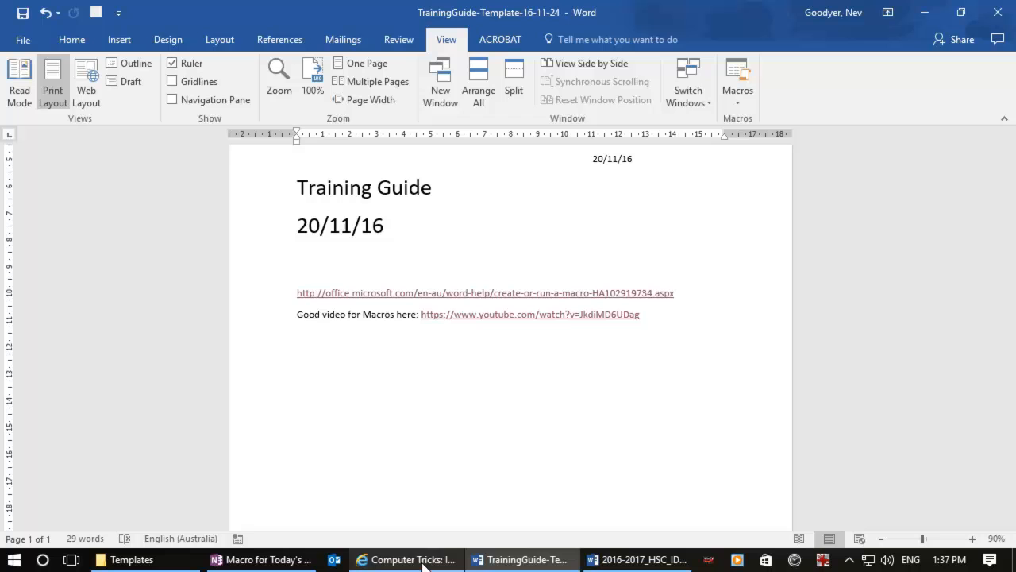
{"action": "mouse_move", "coordinate": [407, 559]}
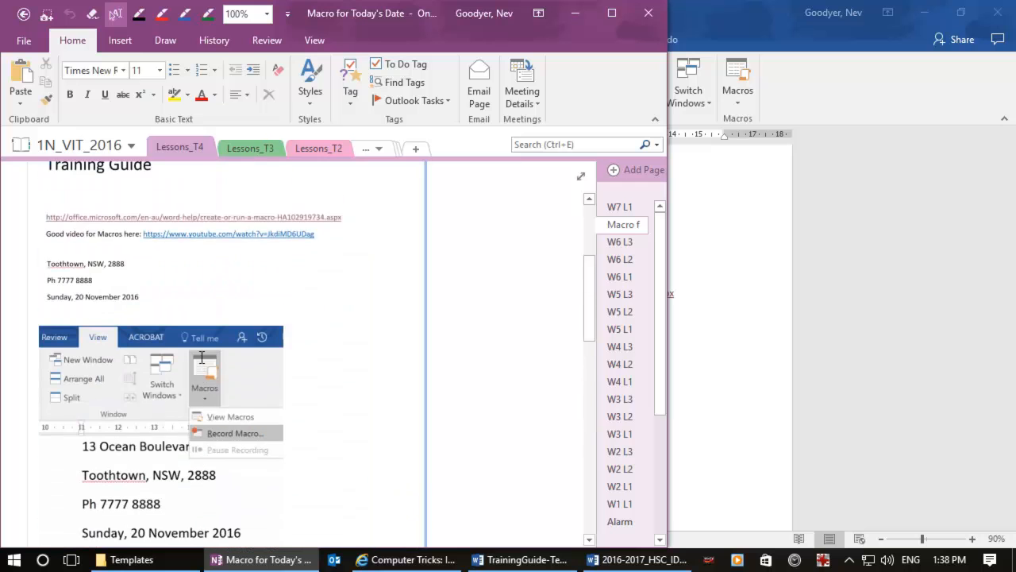
- Focus the 'Macro for Today's Date' notes page to reach the Record Macro screenshots
{"action": "left_click", "coordinate": [235, 432]}
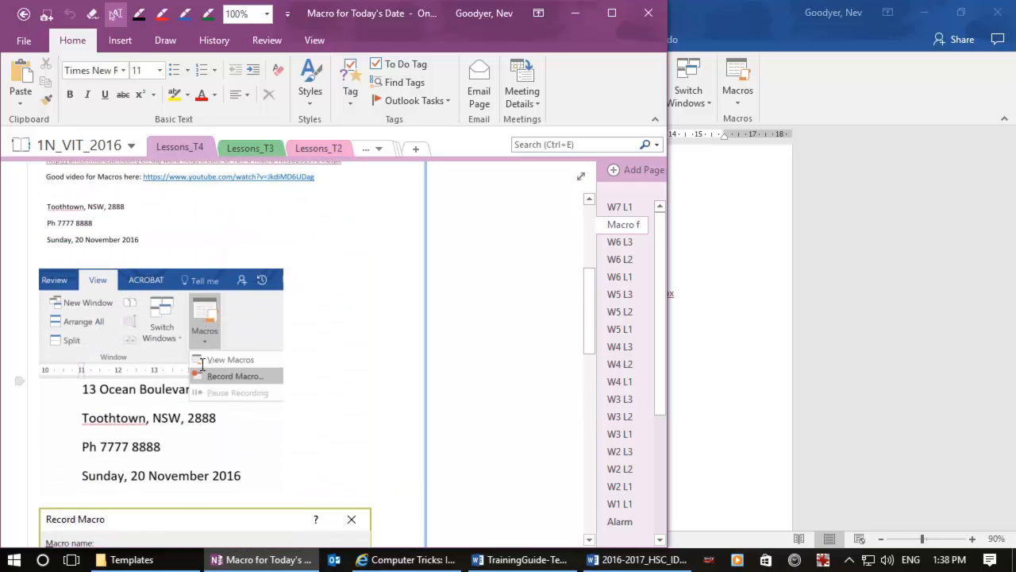